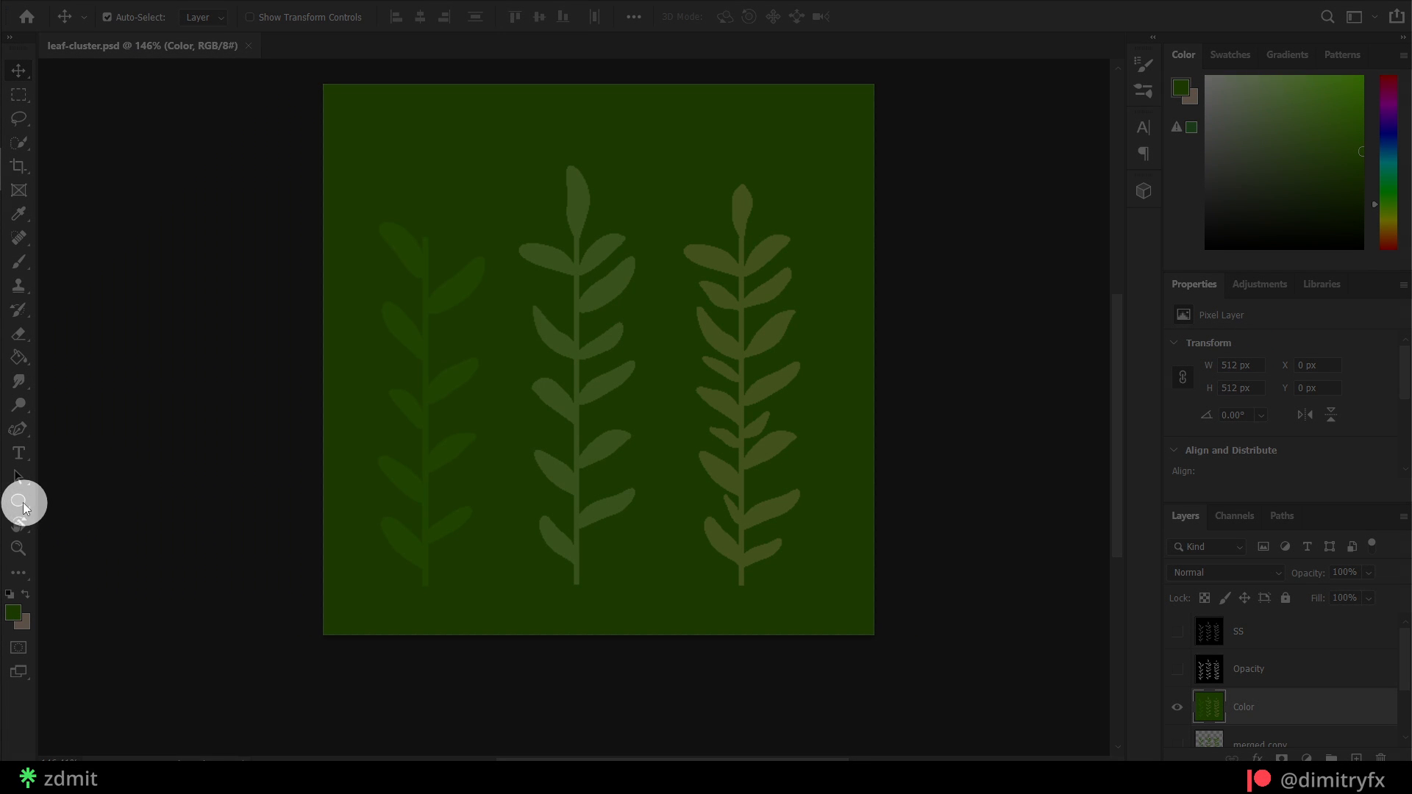
# - Switch to the ellipse leaf shape and warp the middle sprig's leaf to bend it
pyautogui.click(18, 500)
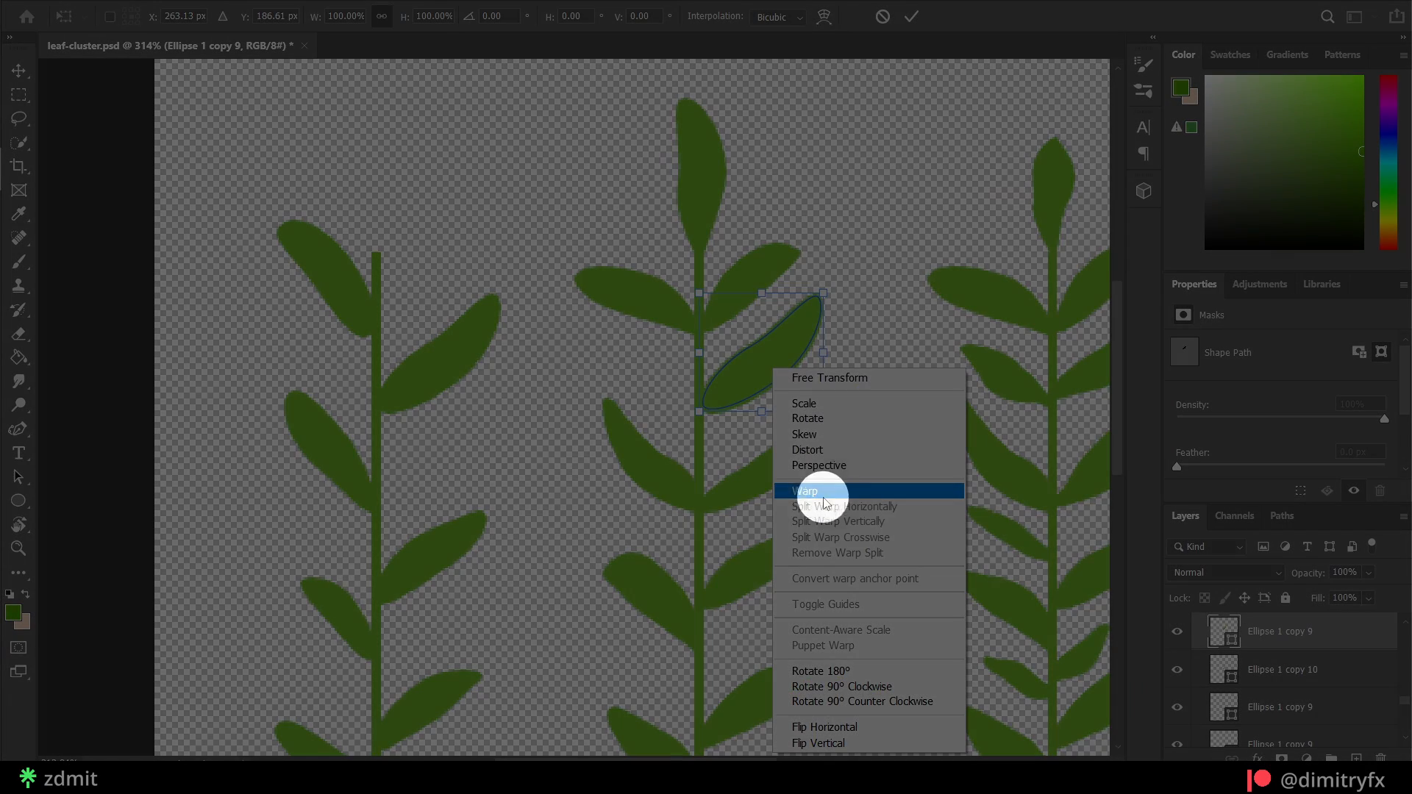
pyautogui.click(803, 491)
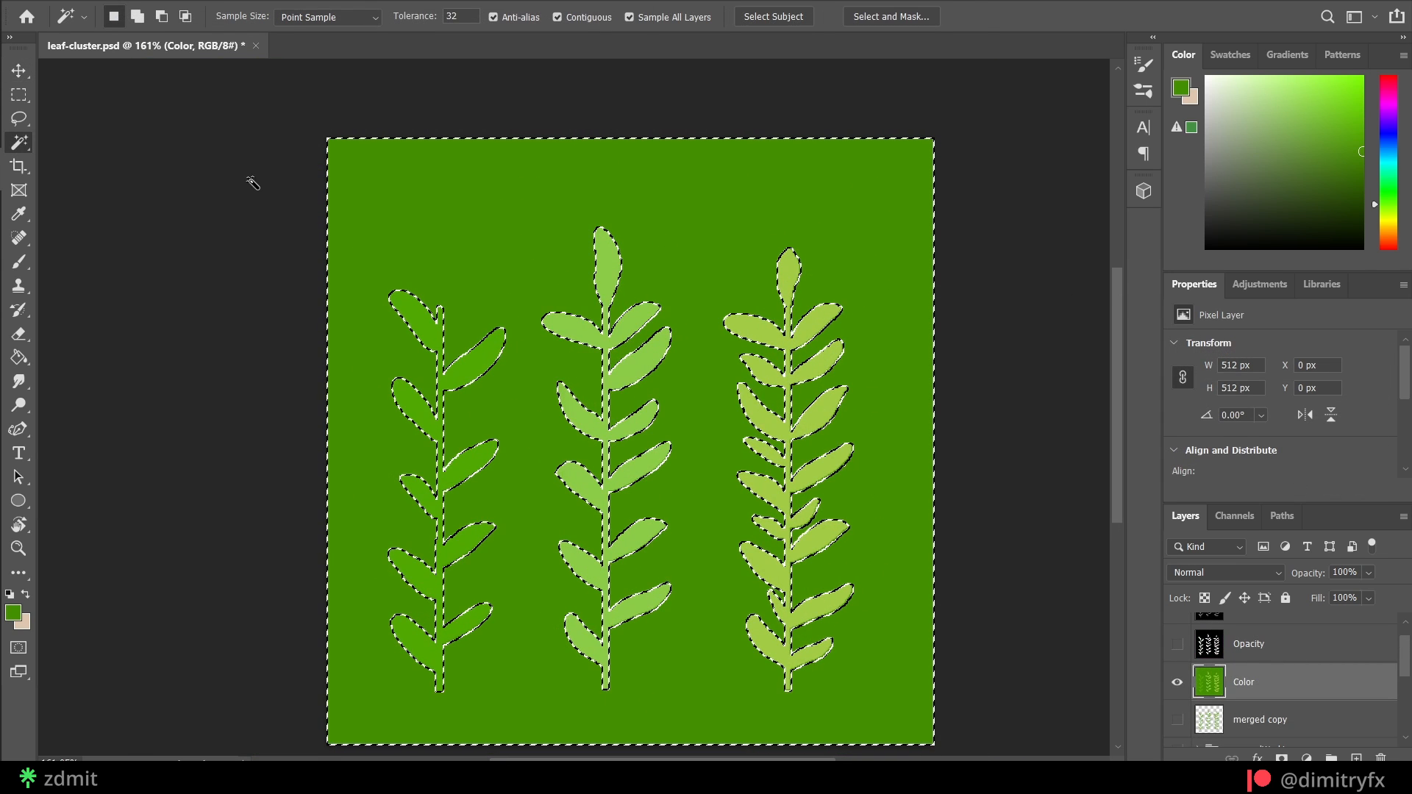
pyautogui.moveTo(17, 142)
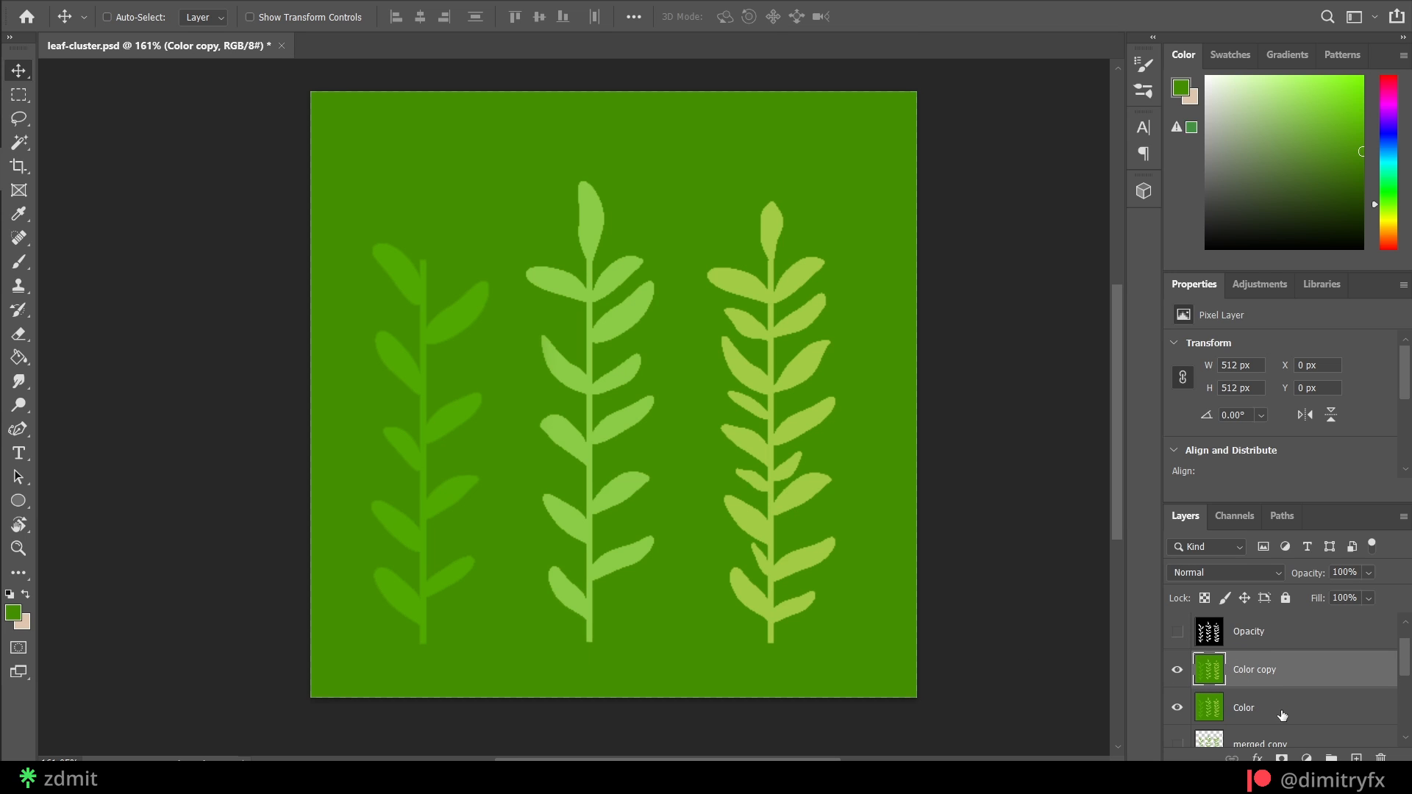
# - Select the original Color layer of the leaf-cluster texture
pyautogui.click(1177, 707)
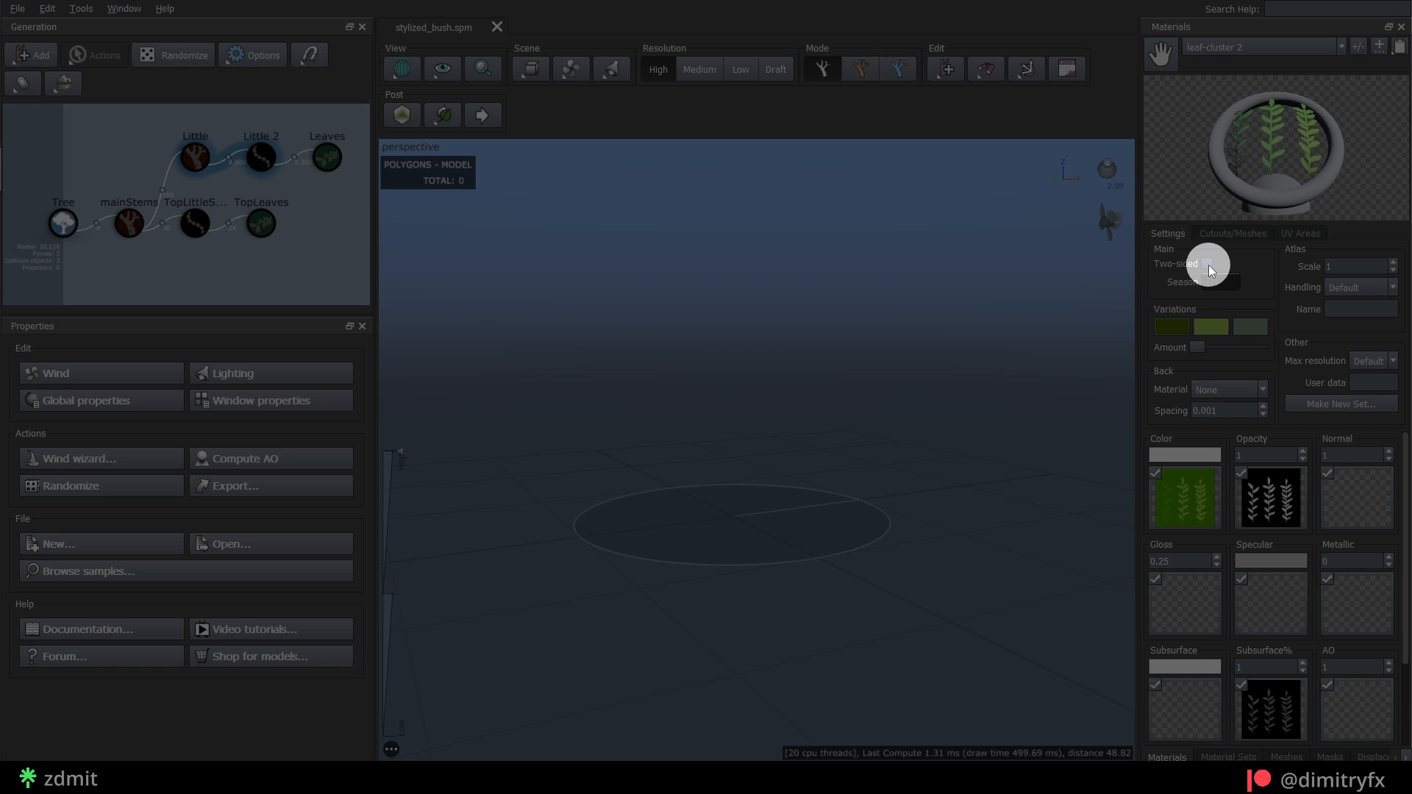
# - Add a cutout to leaf-cluster 2 and outline its first sprig
pyautogui.click(1233, 233)
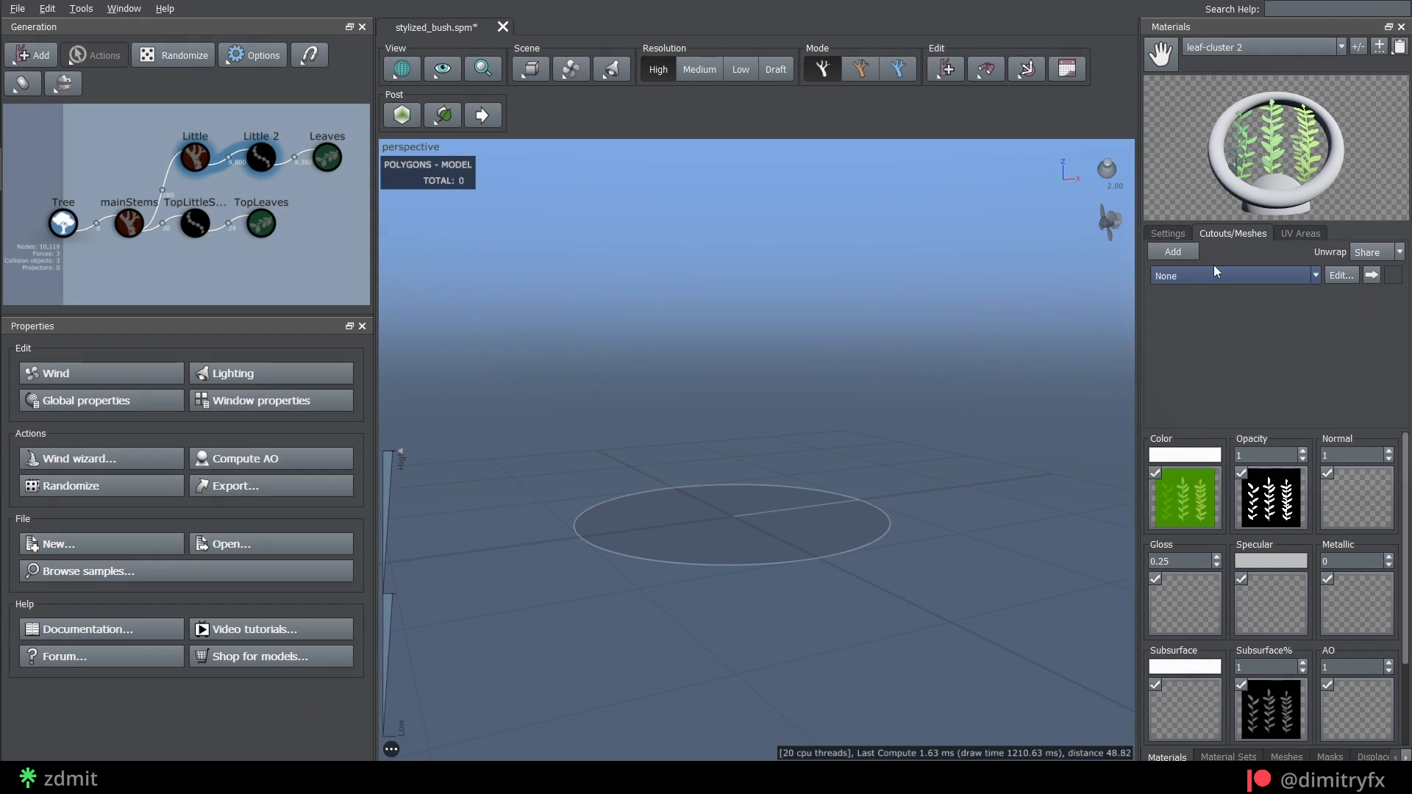
pyautogui.click(1338, 276)
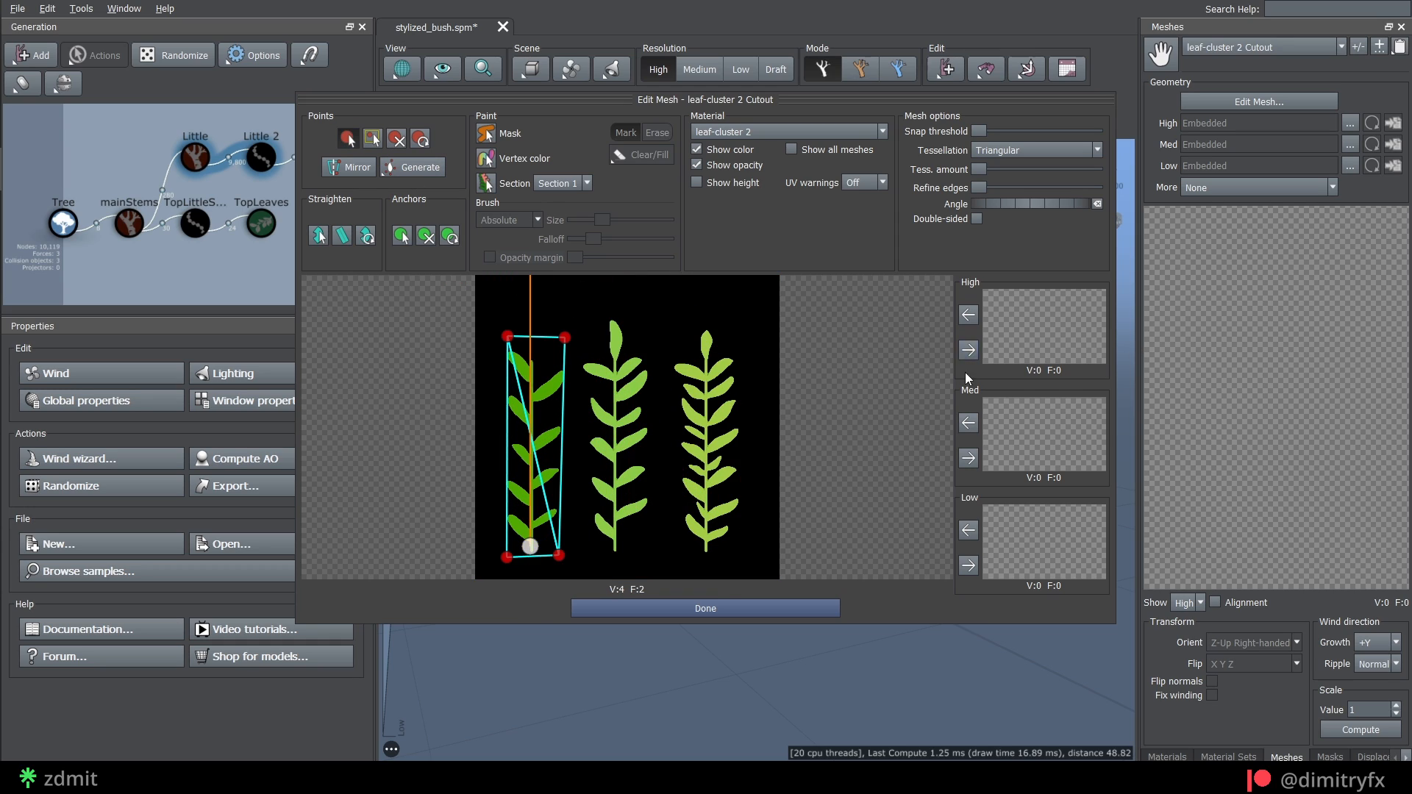
pyautogui.click(705, 608)
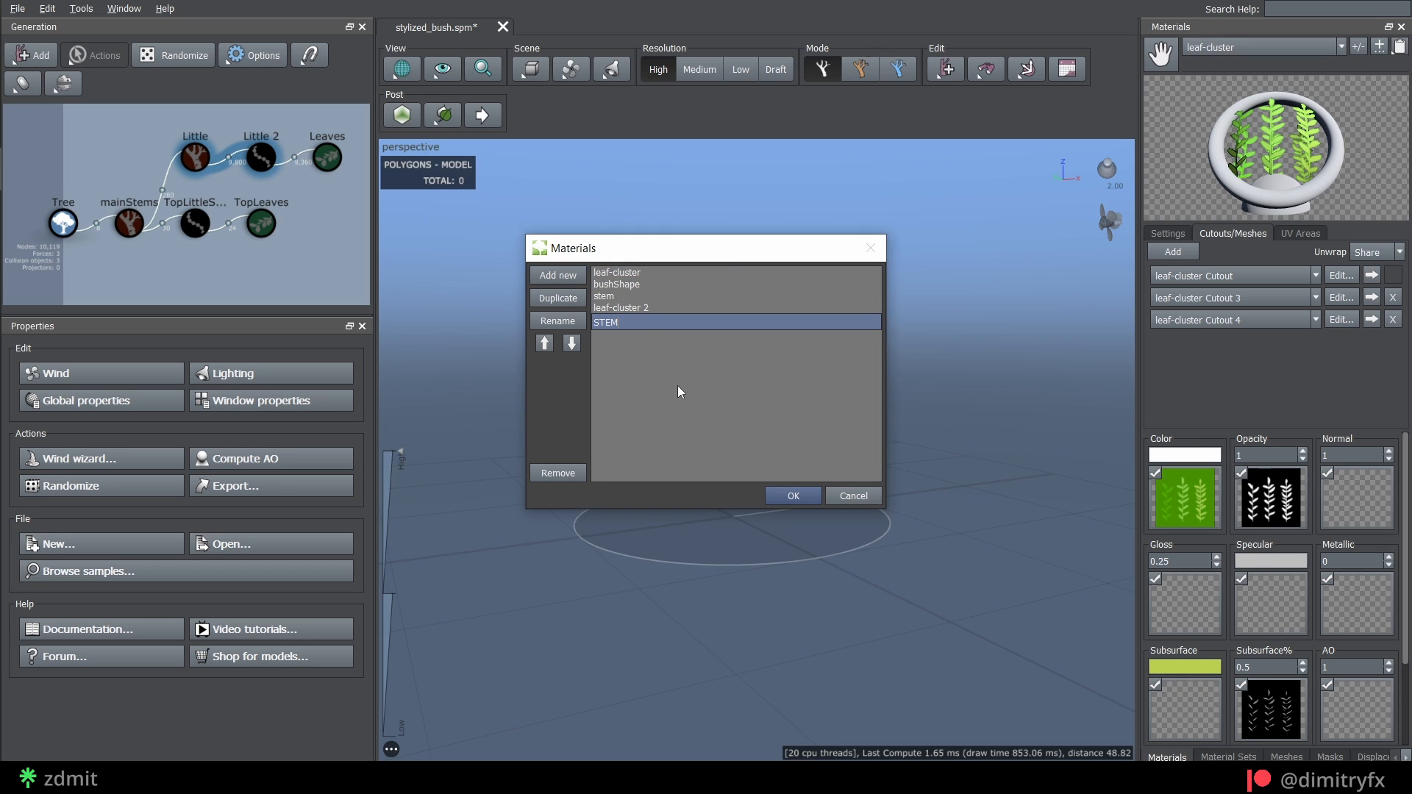
# - Confirm the new STEM material and give it a light yellow-green colour
pyautogui.click(790, 495)
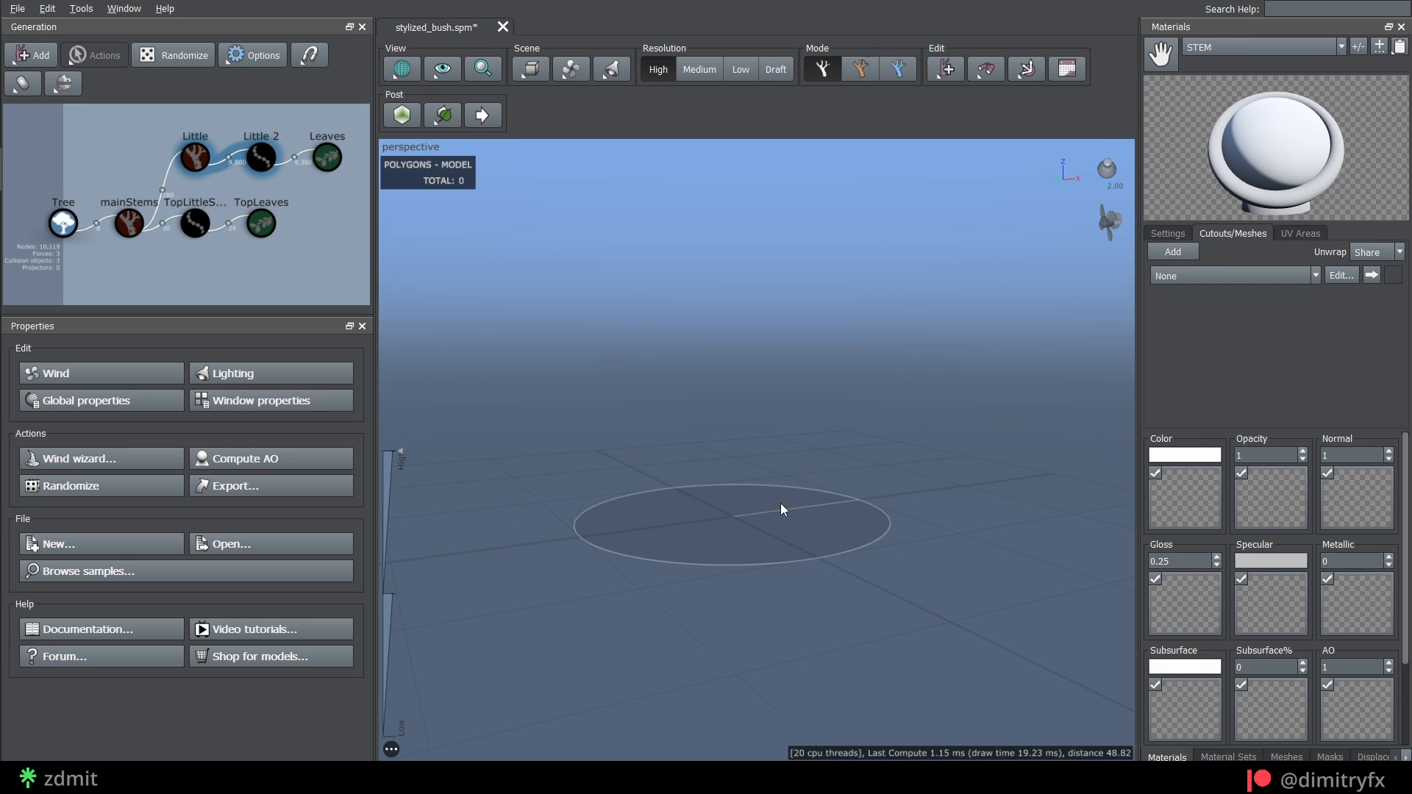
pyautogui.click(1183, 454)
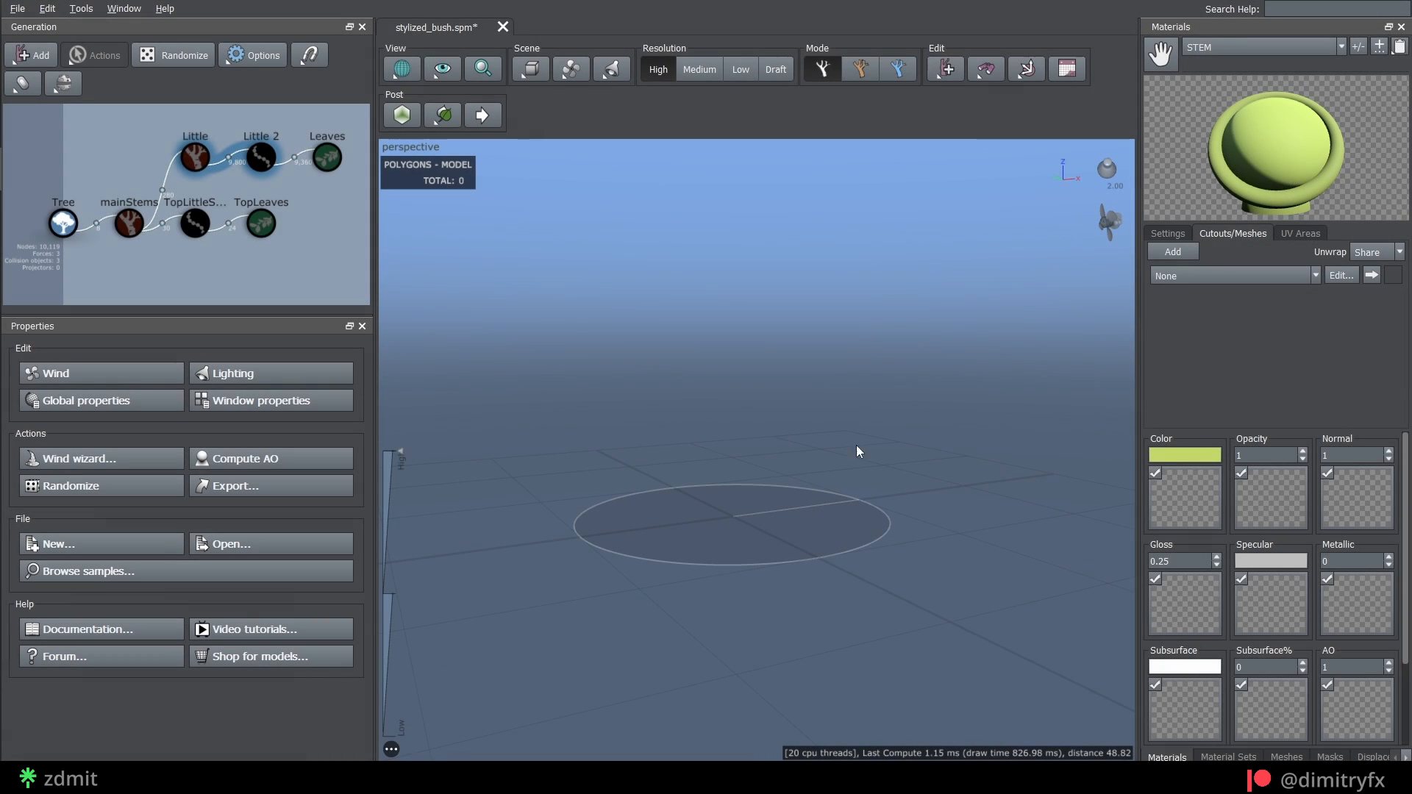
pyautogui.click(129, 222)
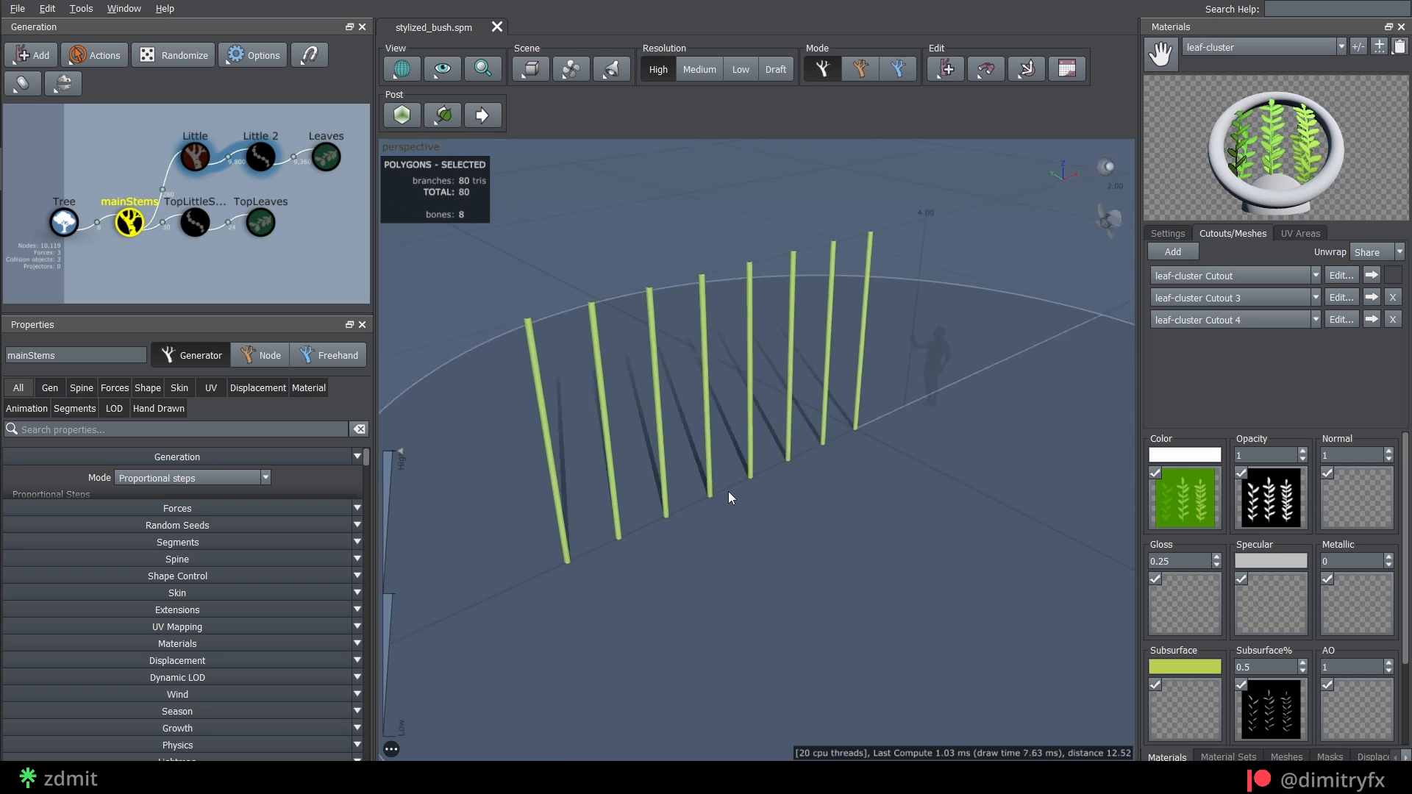
# - Keep mainStems in Proportional steps mode and adjust the number of stems generated
pyautogui.click(186, 477)
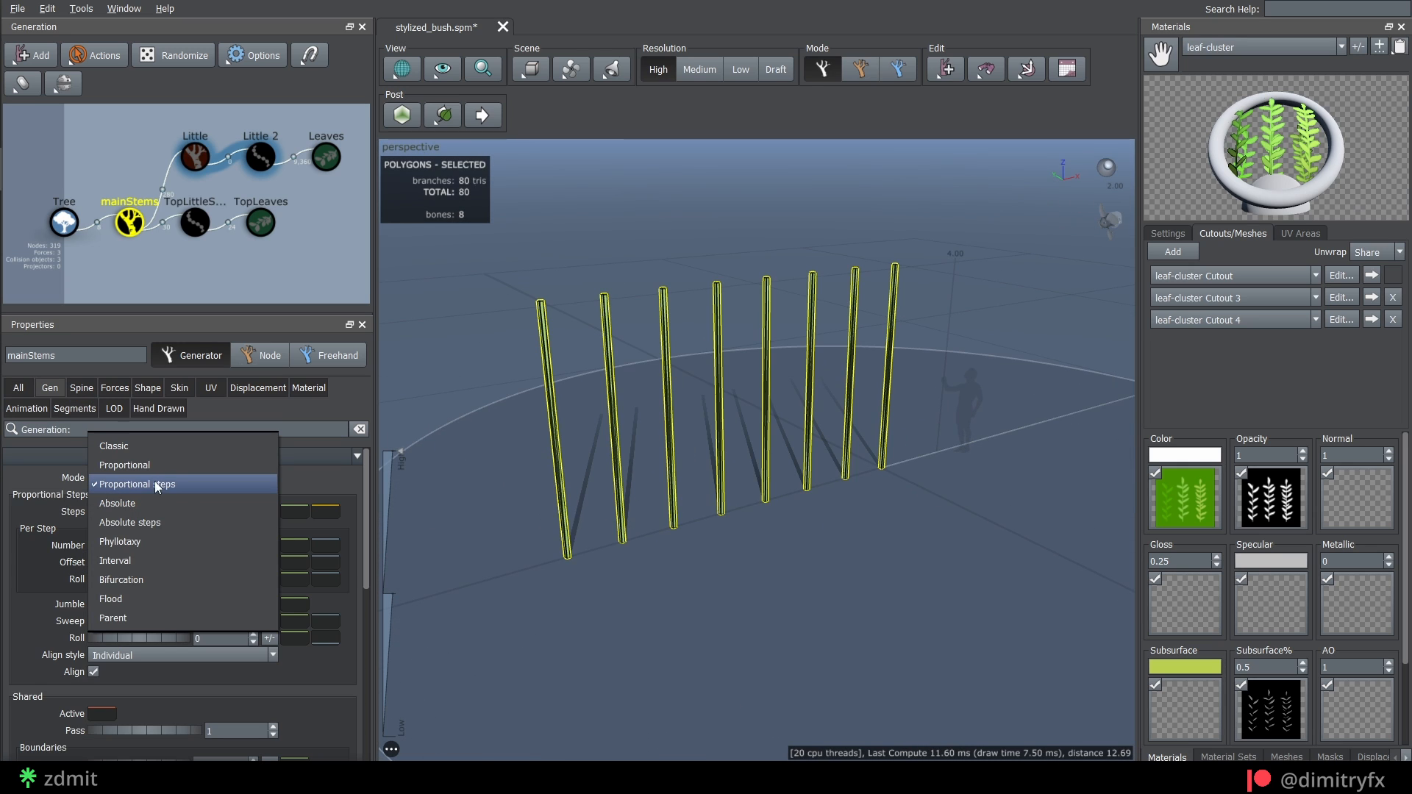
pyautogui.click(135, 484)
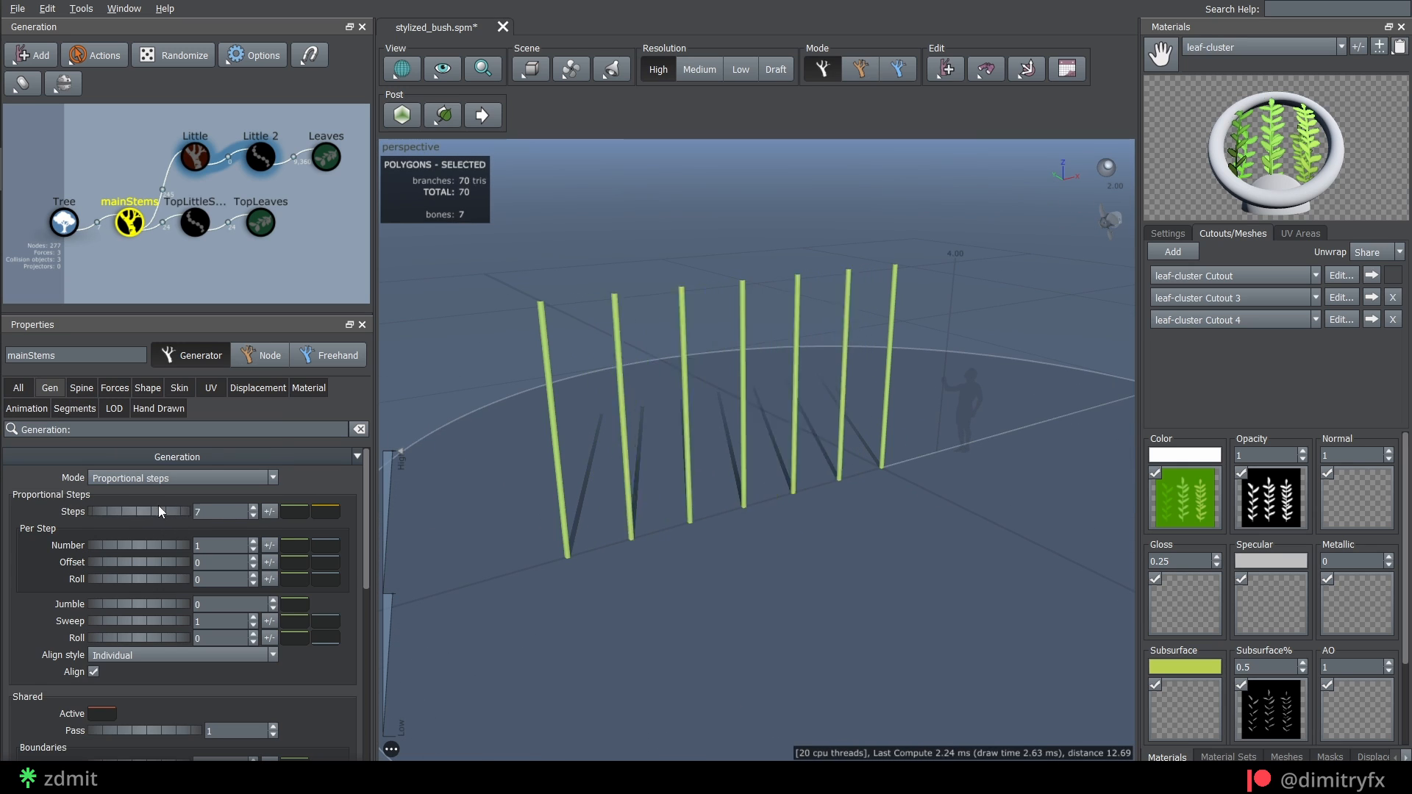
pyautogui.click(178, 388)
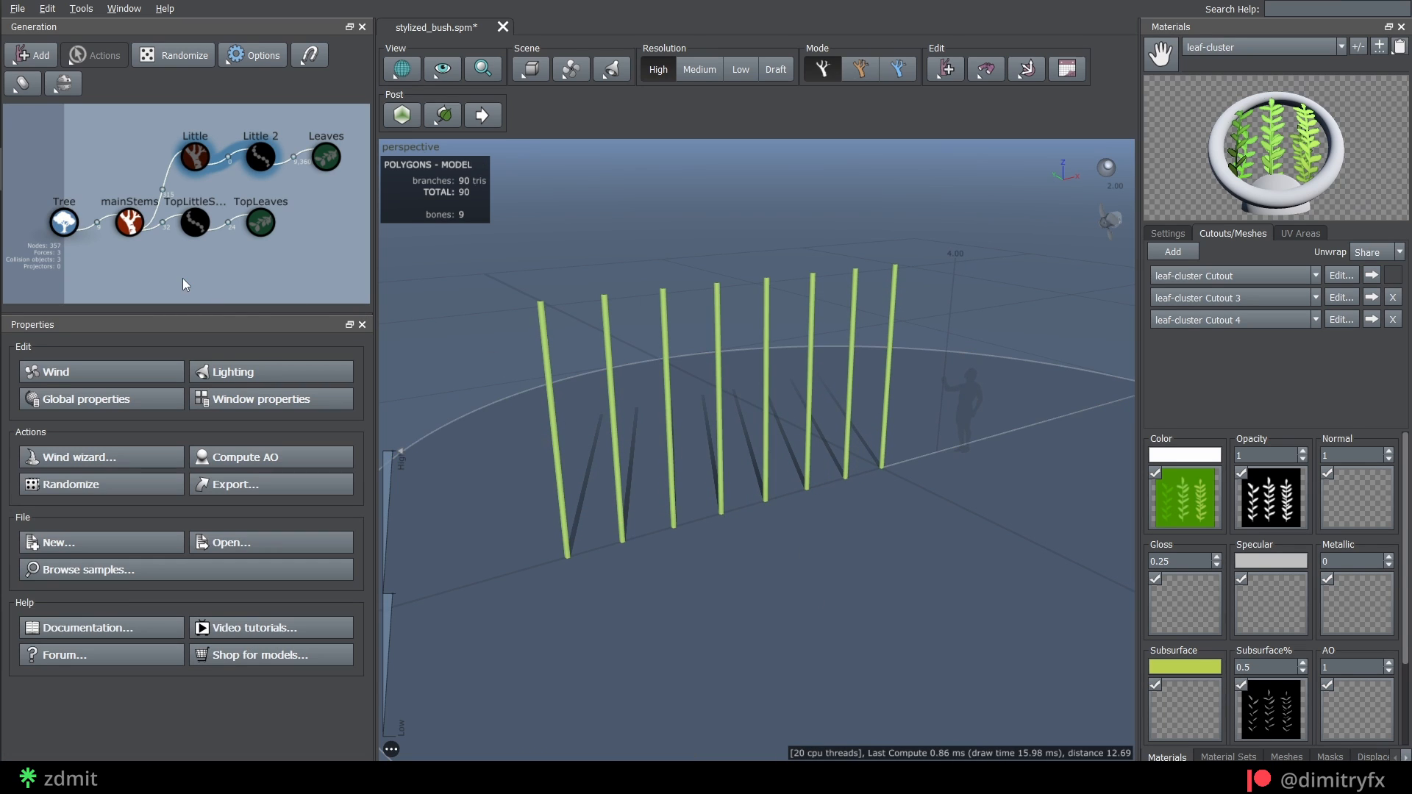
# - Assign the stem material as the mainStems branch material
pyautogui.click(129, 222)
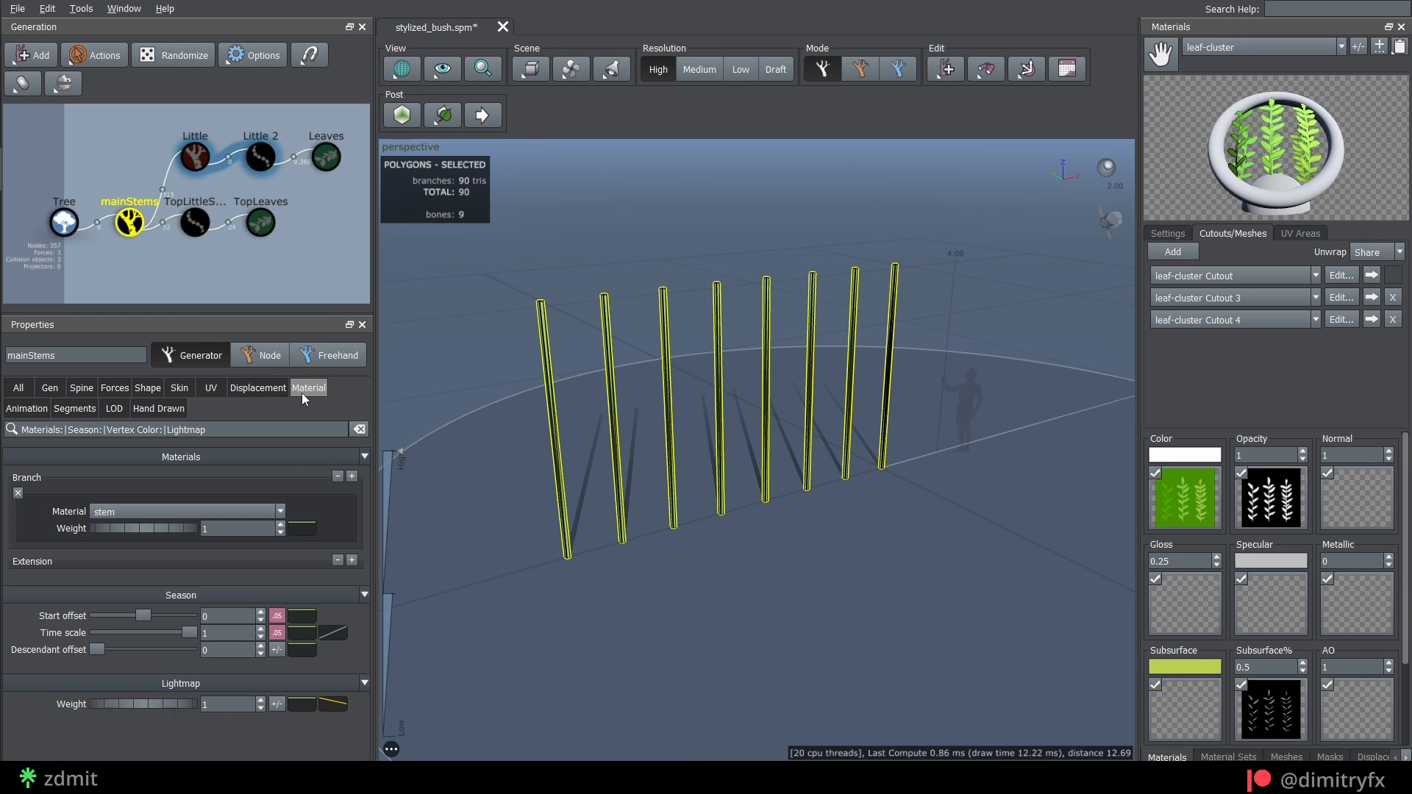
pyautogui.click(185, 511)
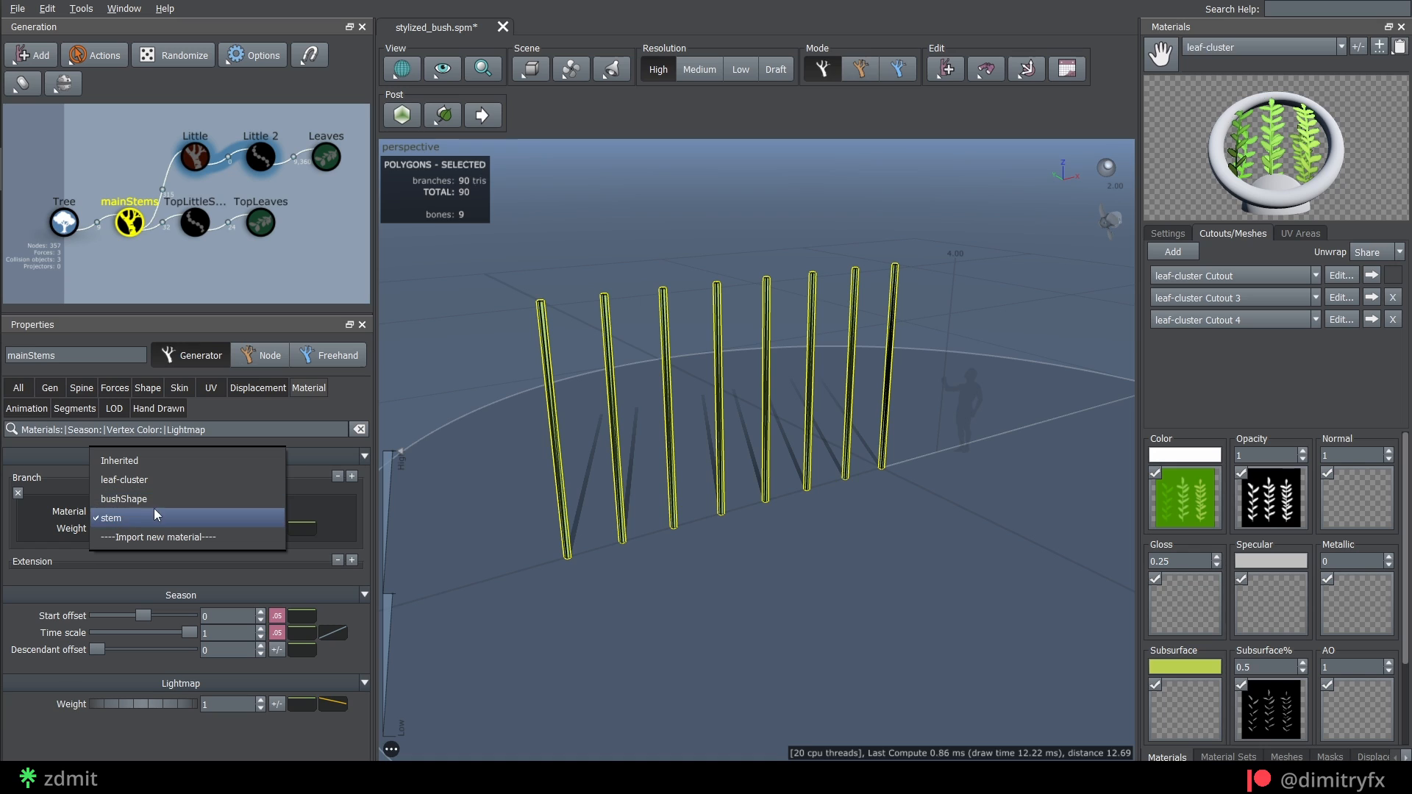
pyautogui.click(108, 517)
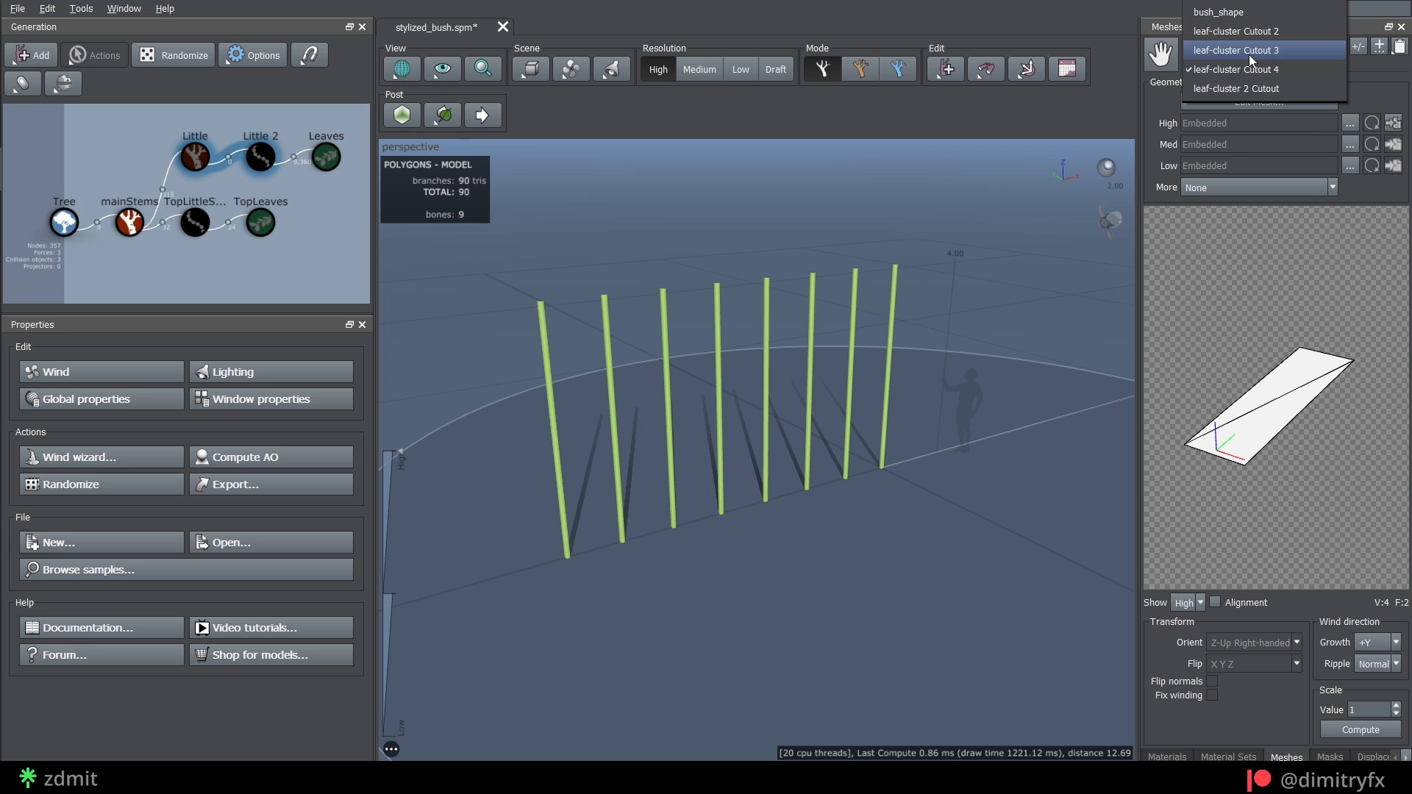
# - Load the bush_shape mesh and add a bush_shape geometry force
pyautogui.click(1217, 11)
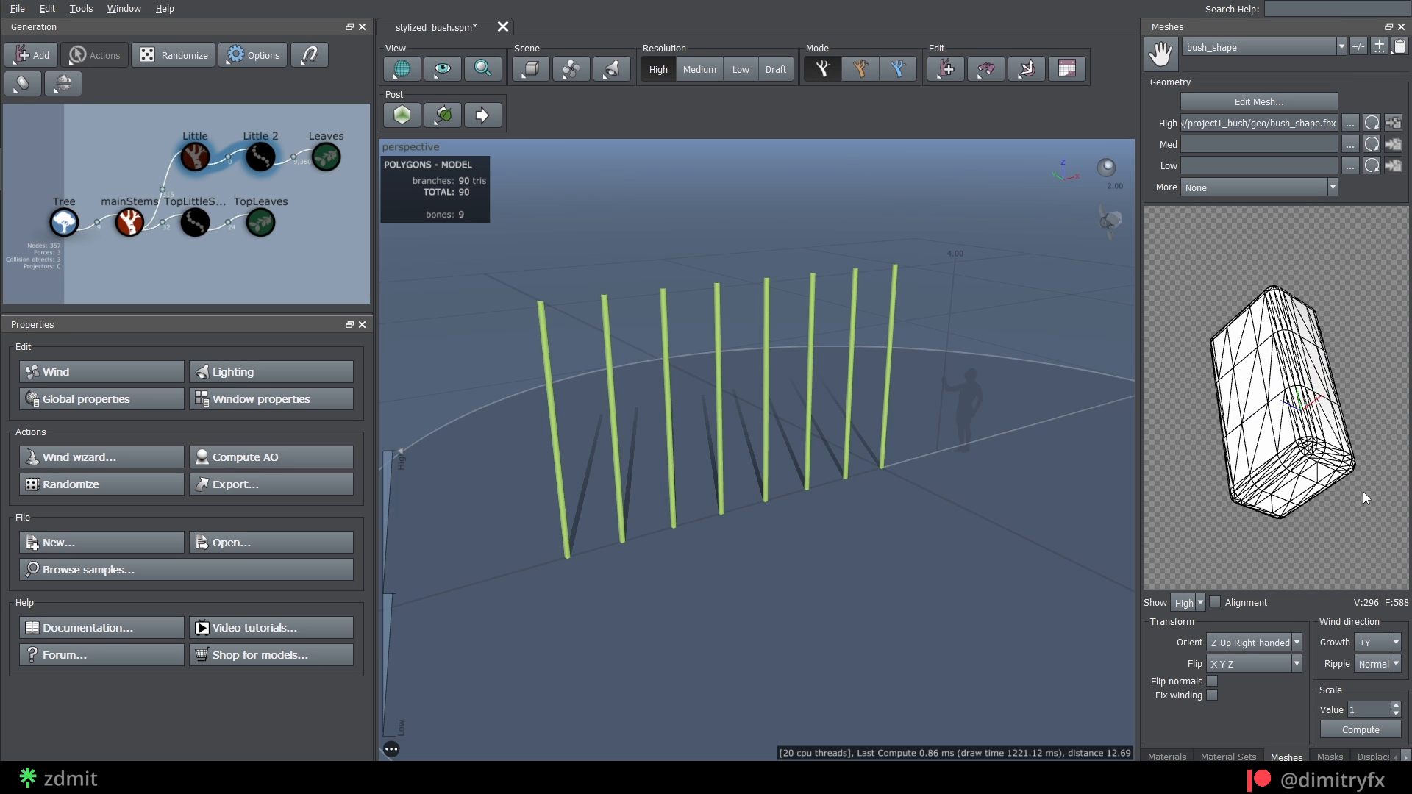
pyautogui.click(1258, 166)
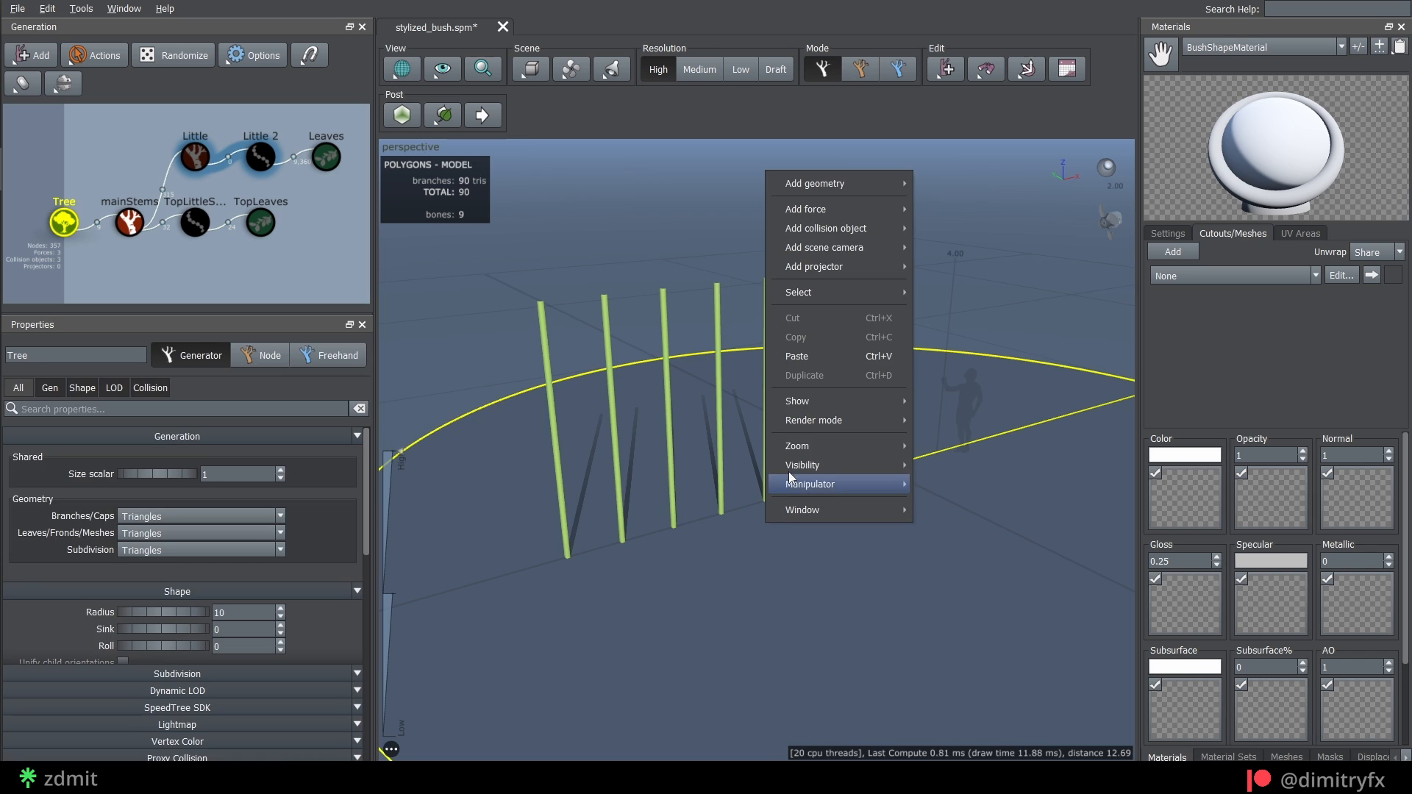
pyautogui.moveTo(804, 209)
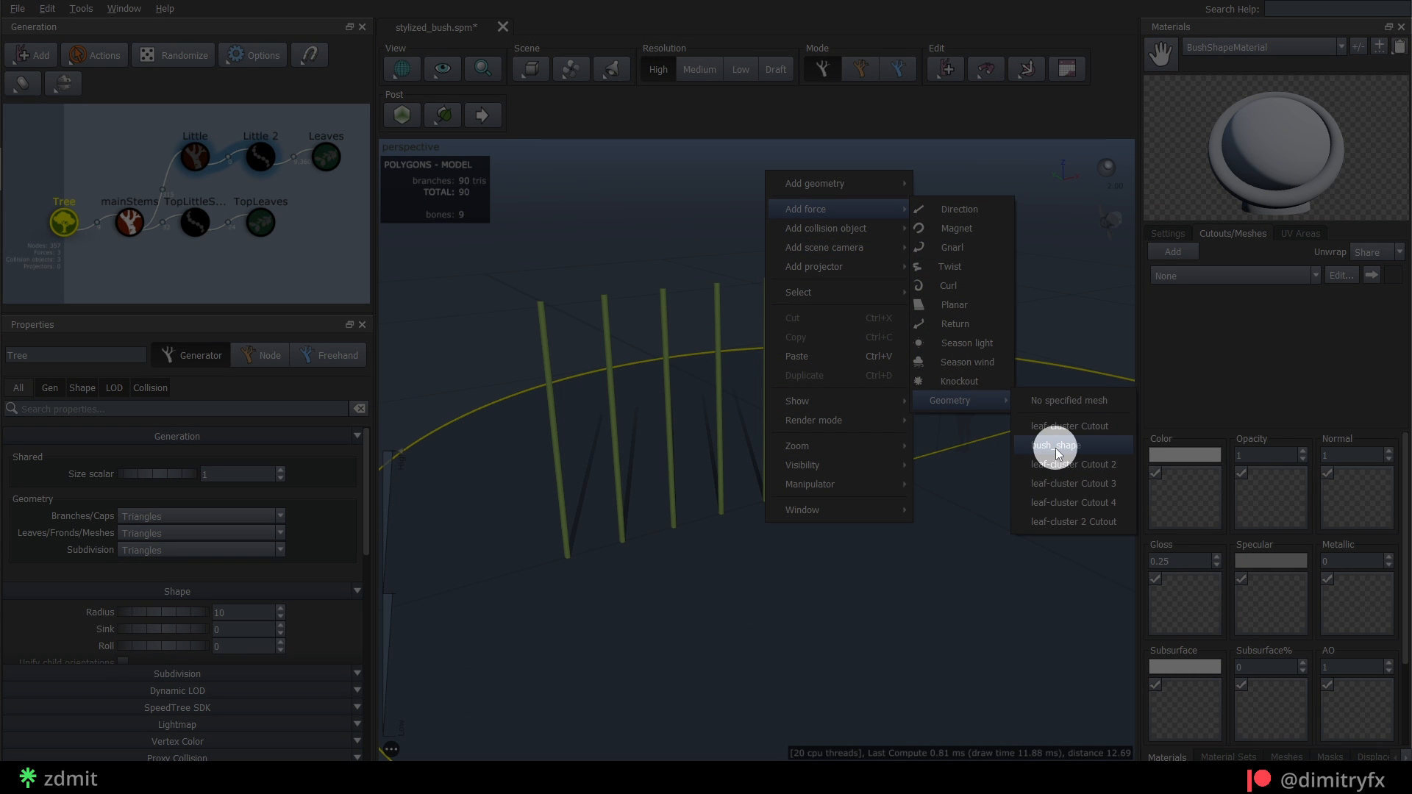
pyautogui.click(1054, 445)
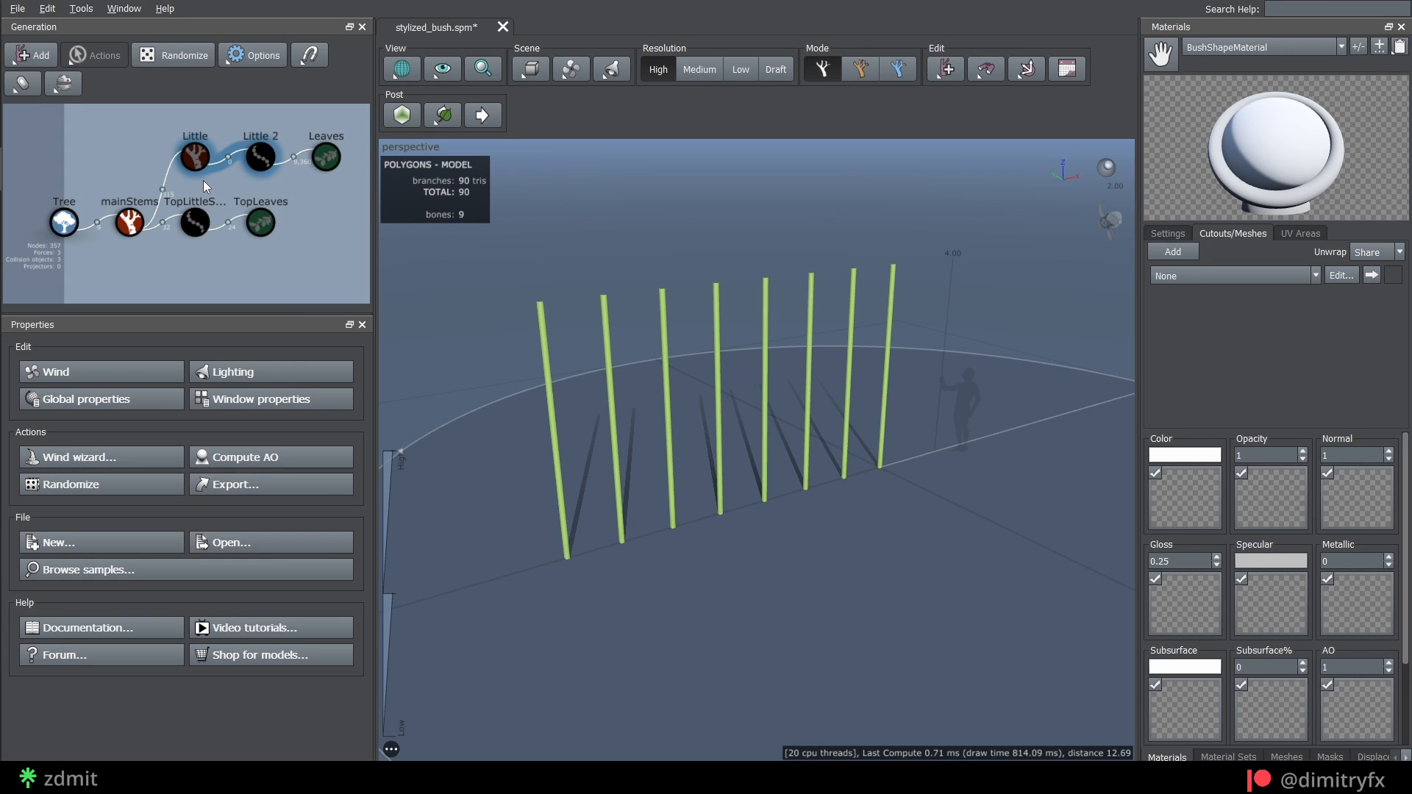
# - Select the Little generator and keep its generation mode Absolute
pyautogui.click(193, 156)
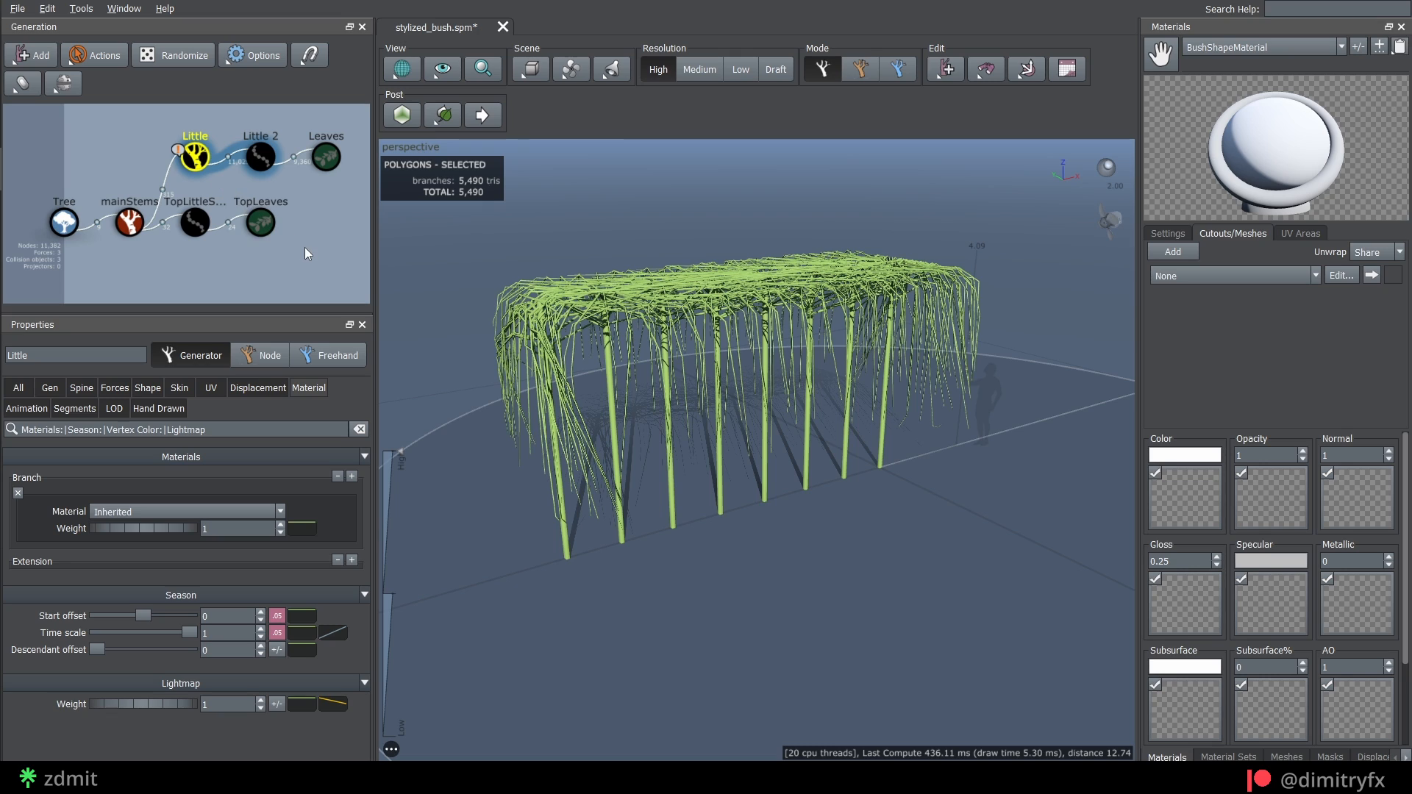
pyautogui.click(49, 387)
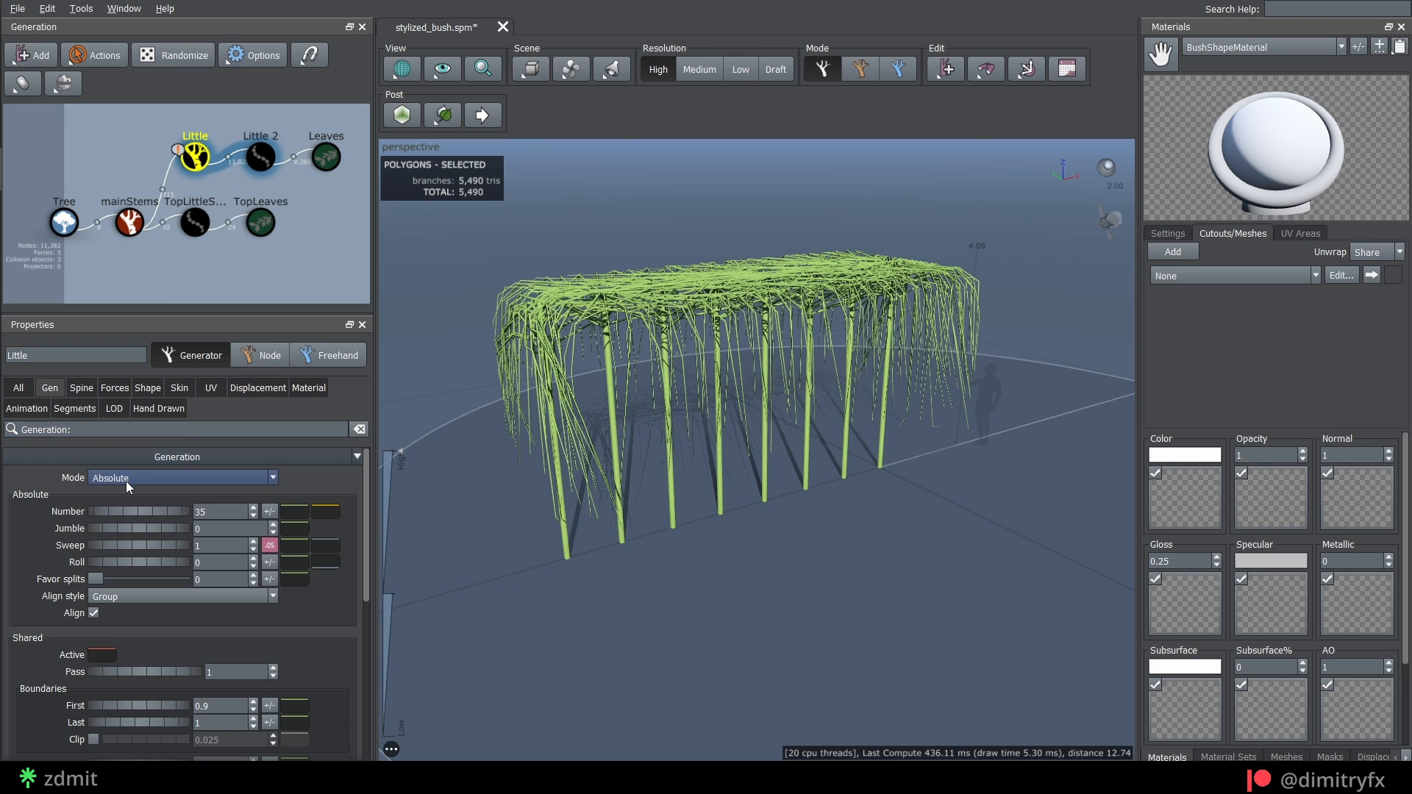
pyautogui.click(180, 478)
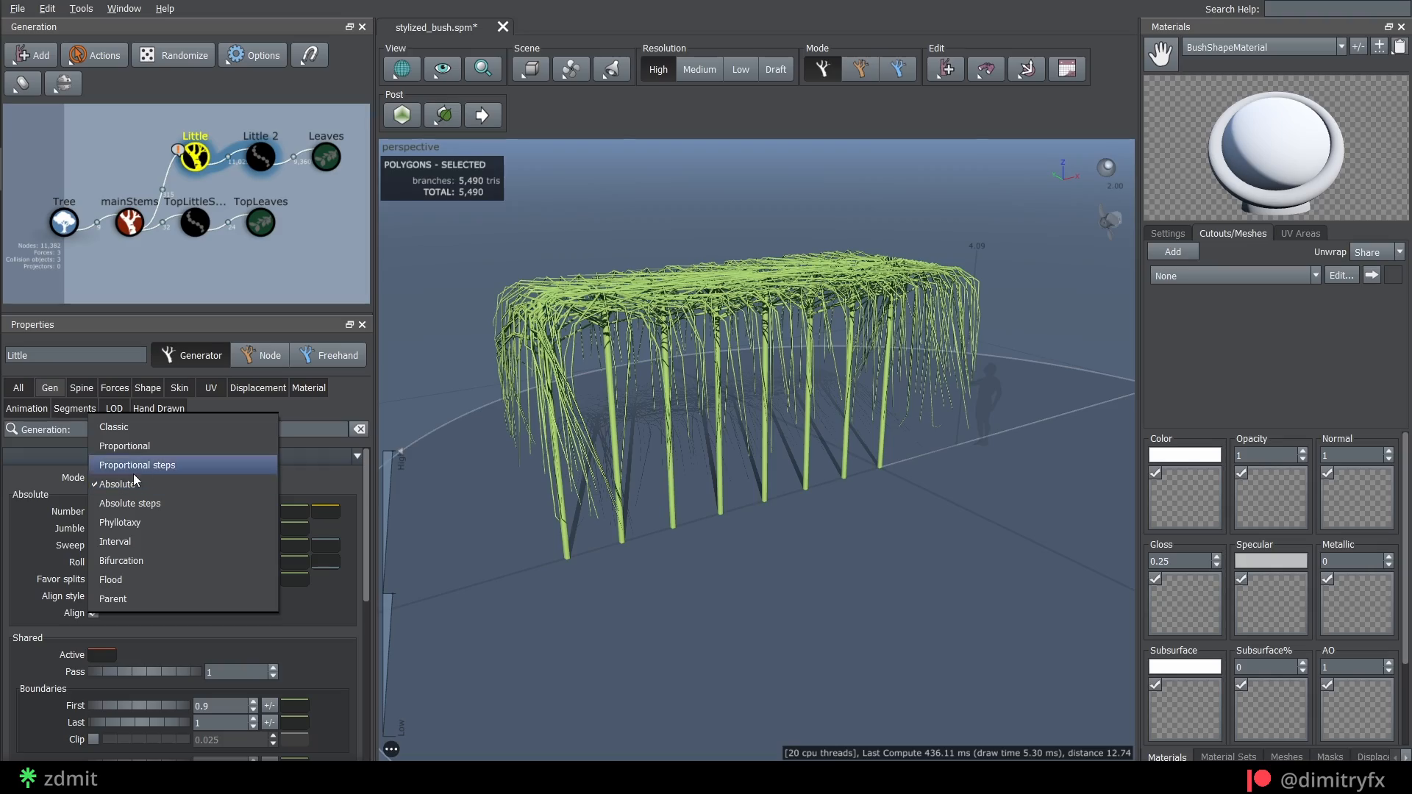
pyautogui.click(117, 484)
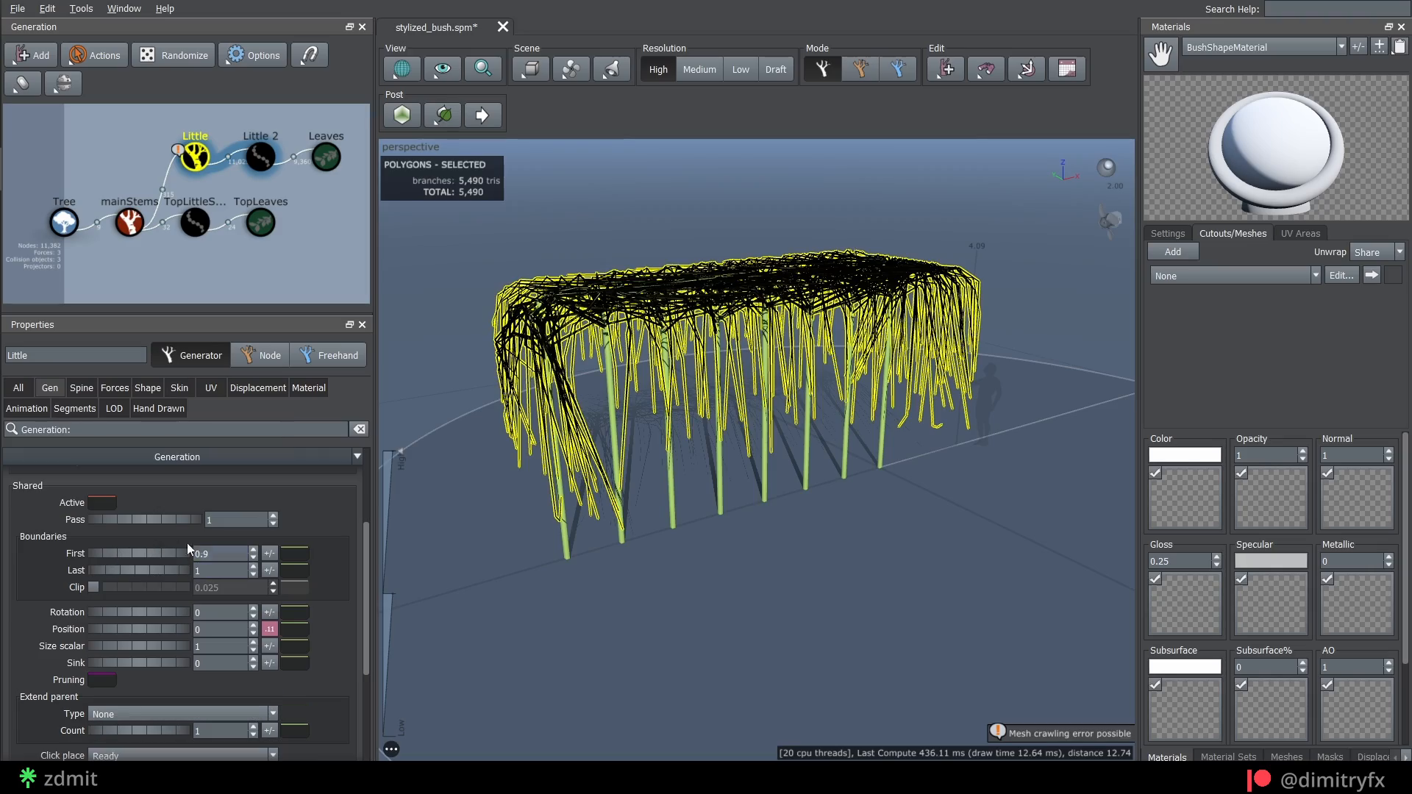
# - Enter Little values 0.5, 0.1 and 0.9, and give Break Spot a 0.25 variance
pyautogui.write('0.5')
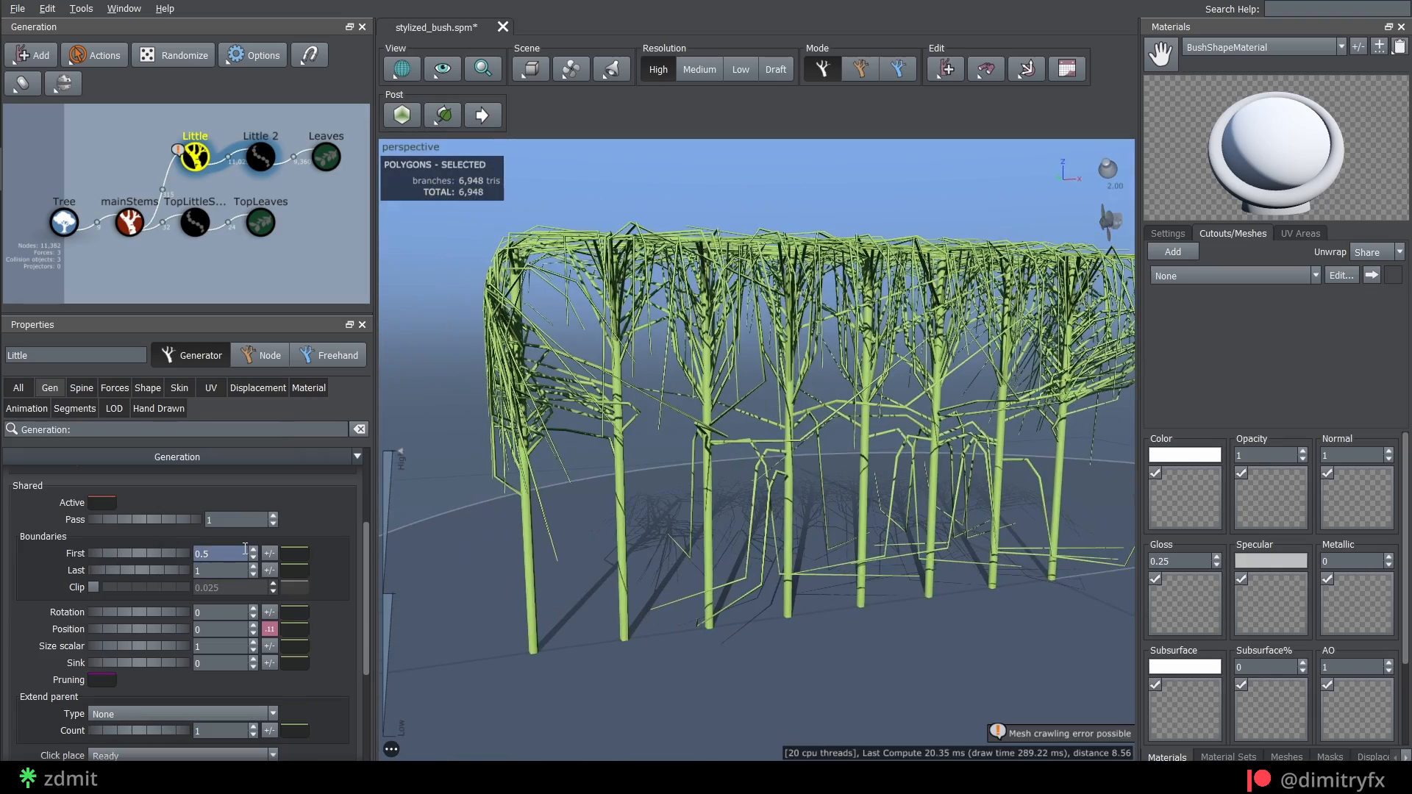
pyautogui.write('0.1')
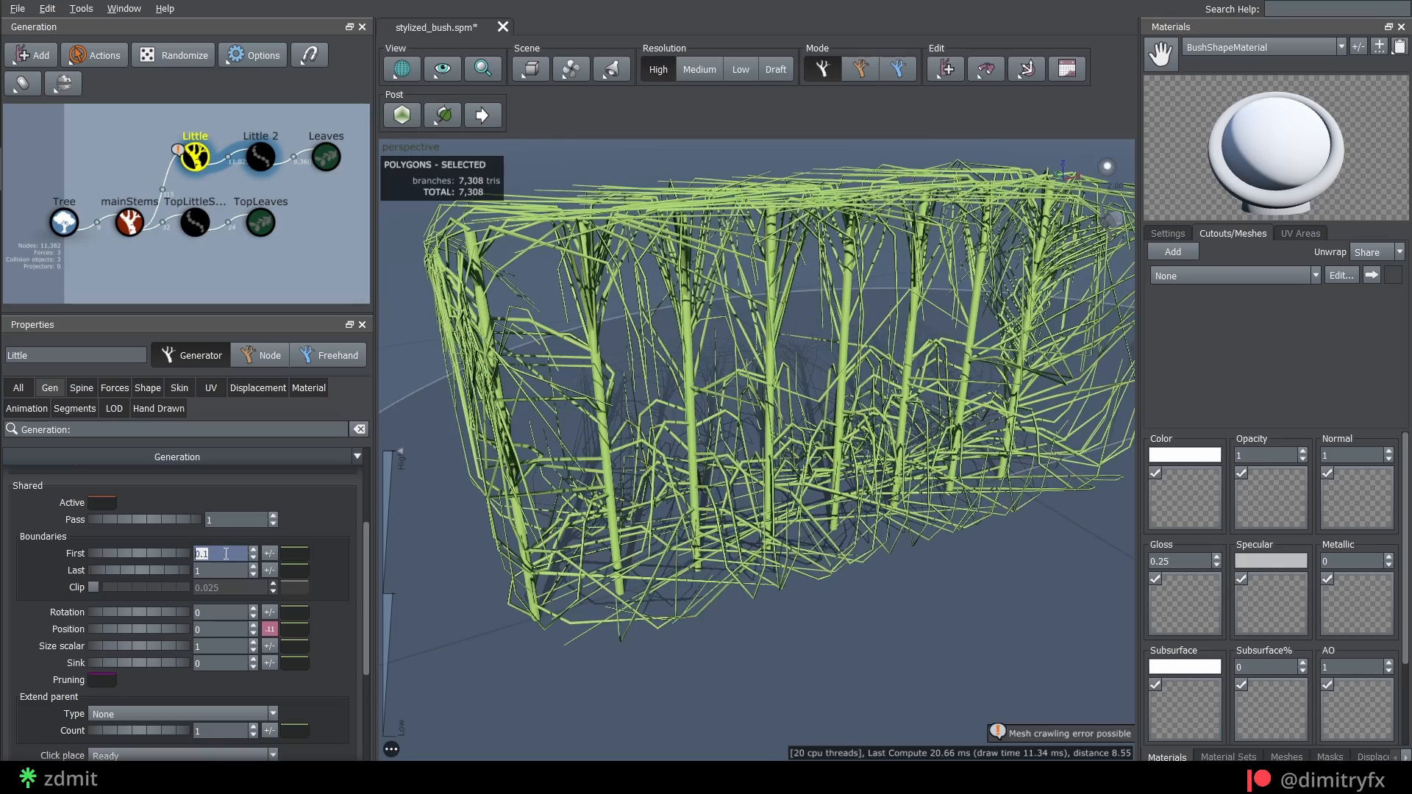
pyautogui.write('0.9')
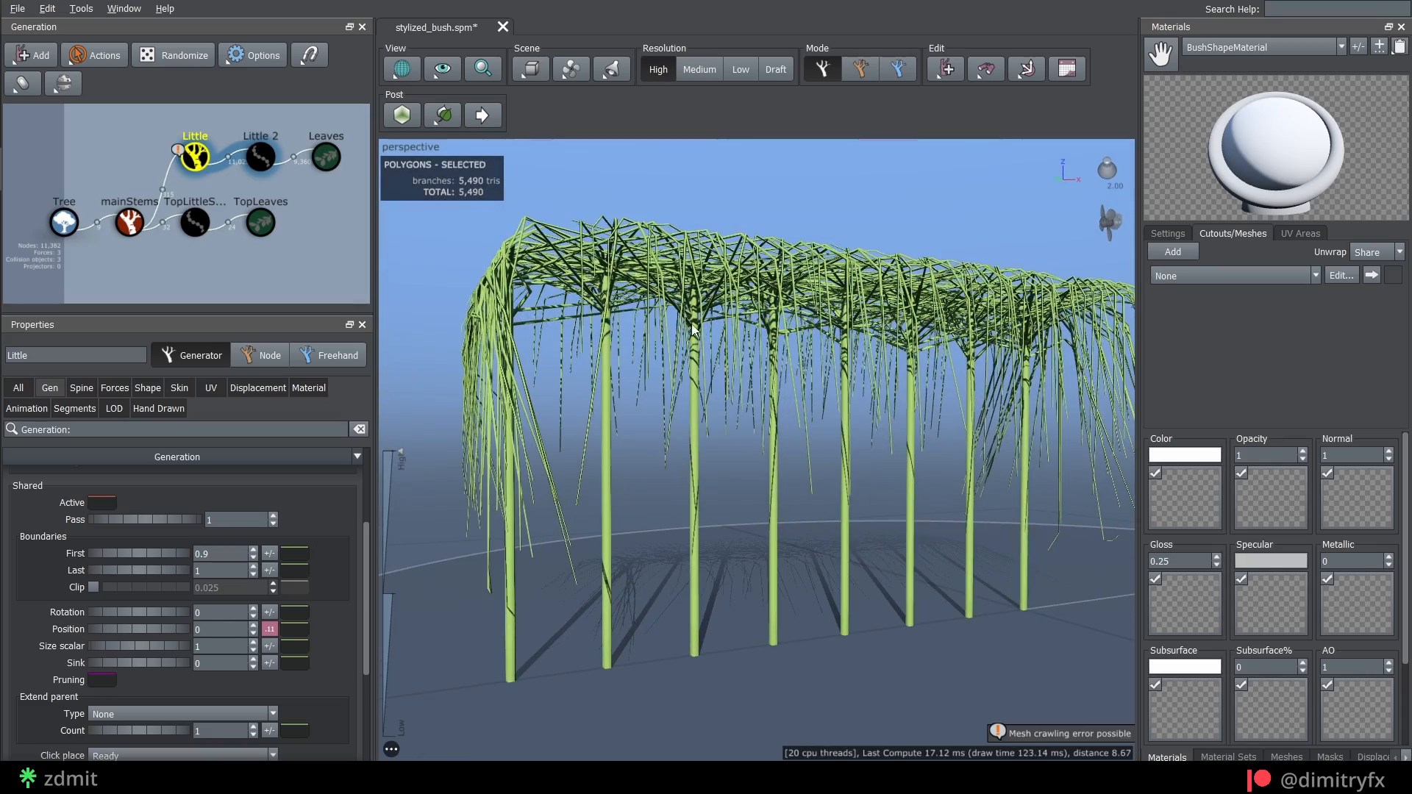
pyautogui.click(81, 387)
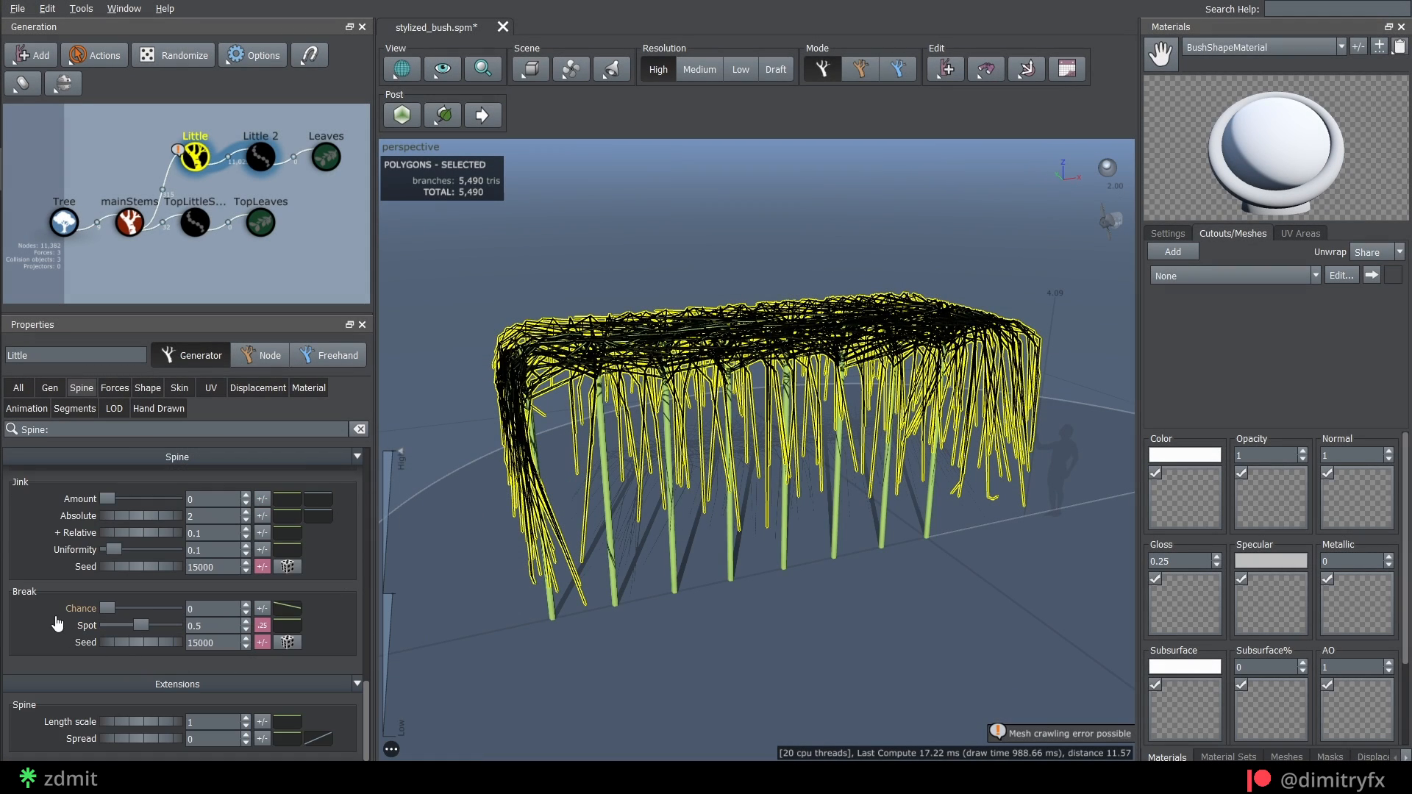
pyautogui.click(262, 625)
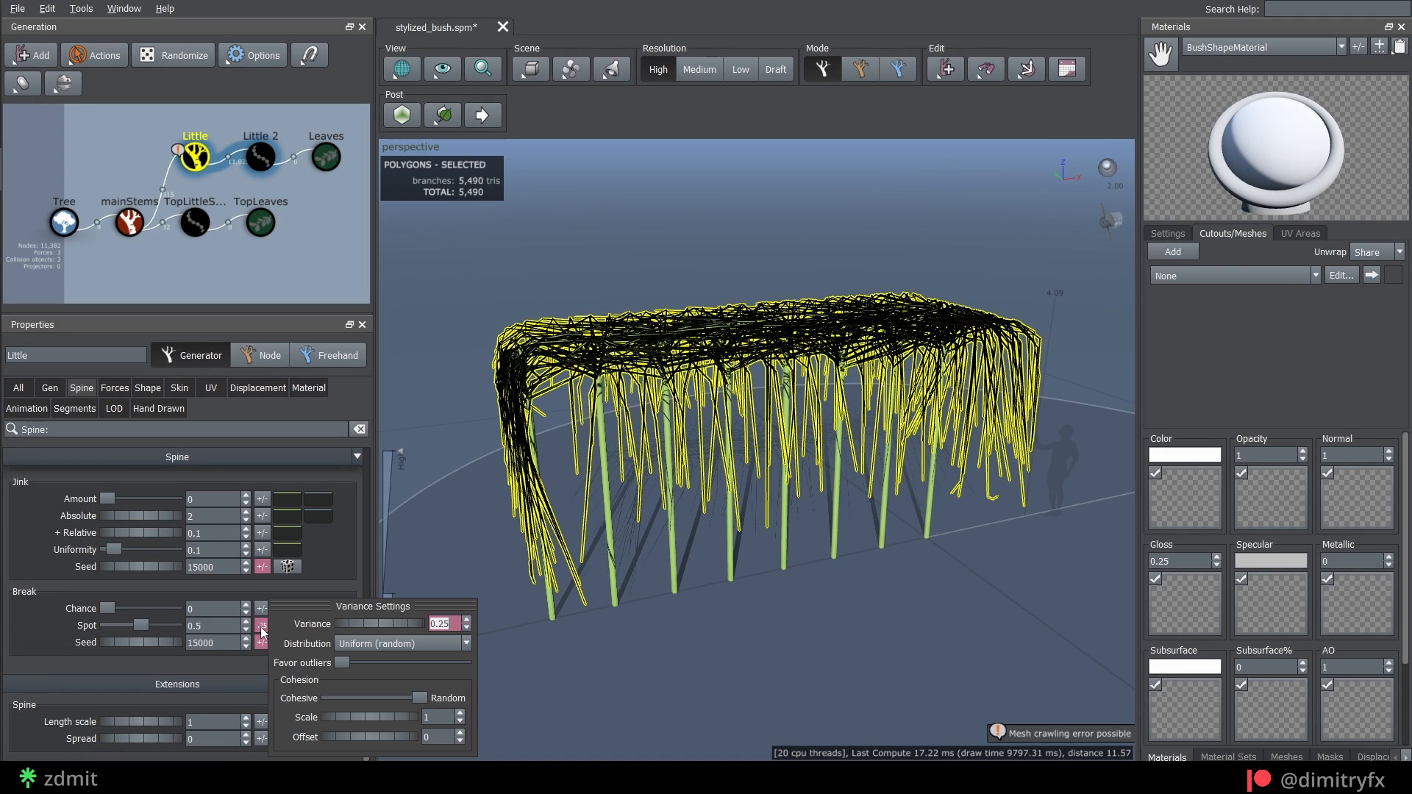
# - Give Little 2 spine-only skin and keep it in Absolute generation mode
pyautogui.click(261, 155)
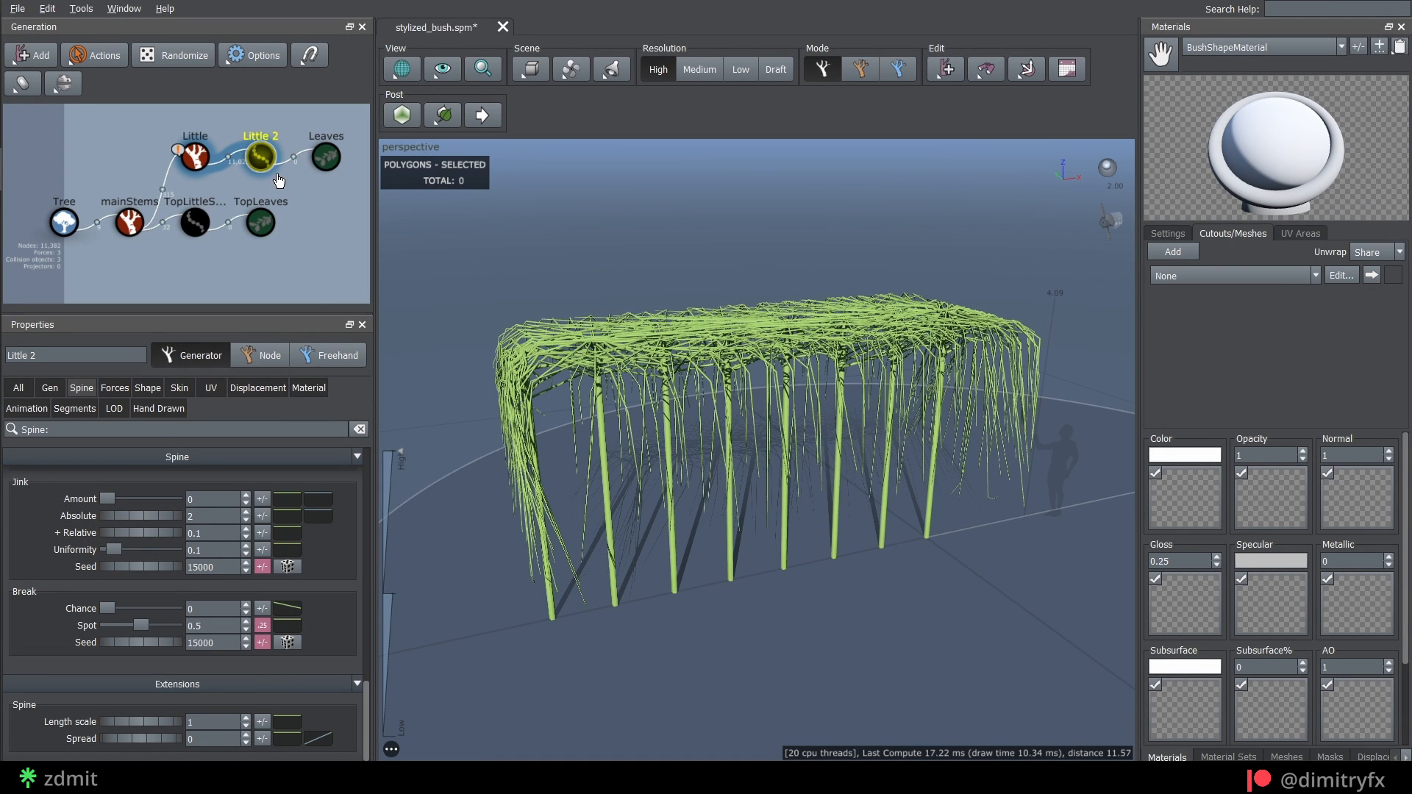
pyautogui.click(178, 388)
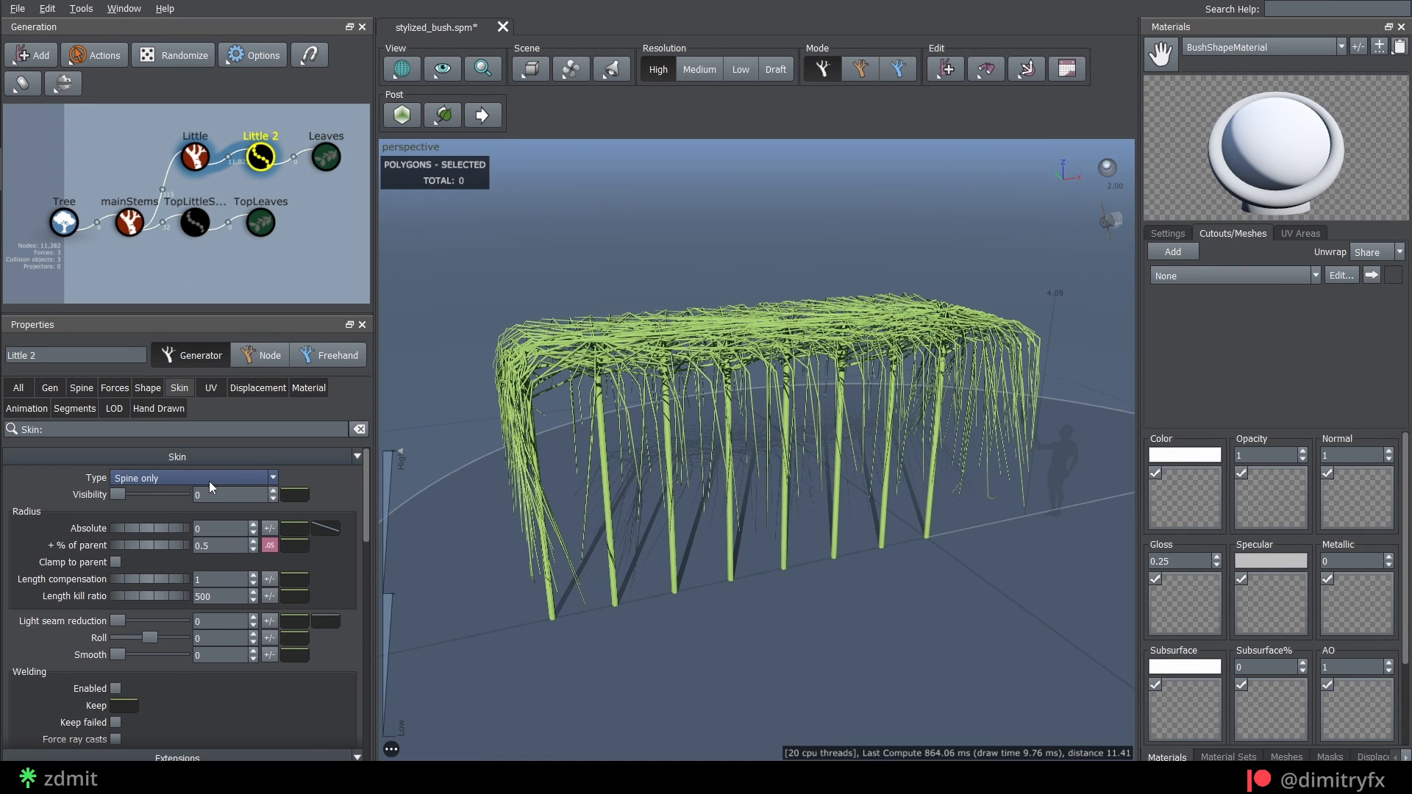
pyautogui.moveTo(120, 494); pyautogui.dragTo(135, 494)
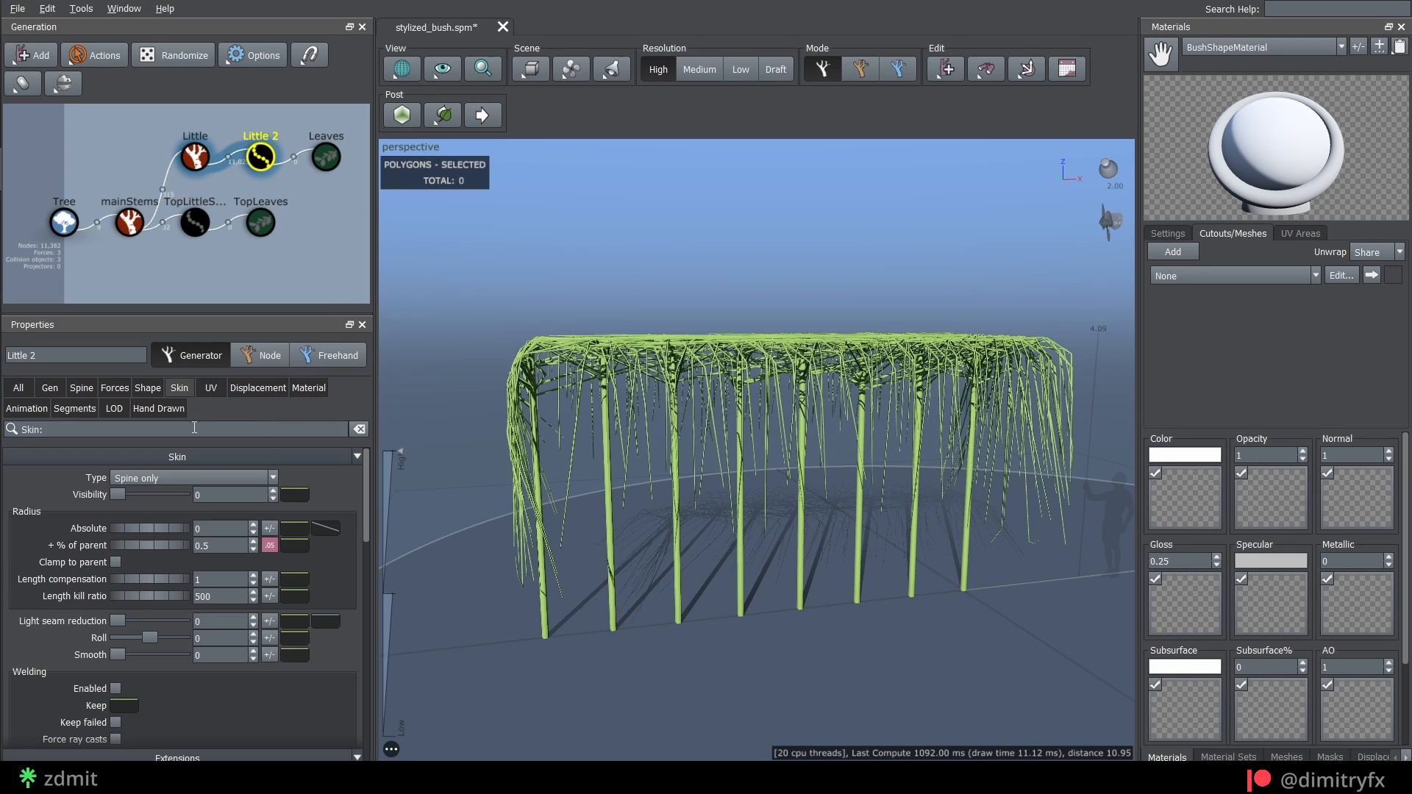
pyautogui.click(50, 387)
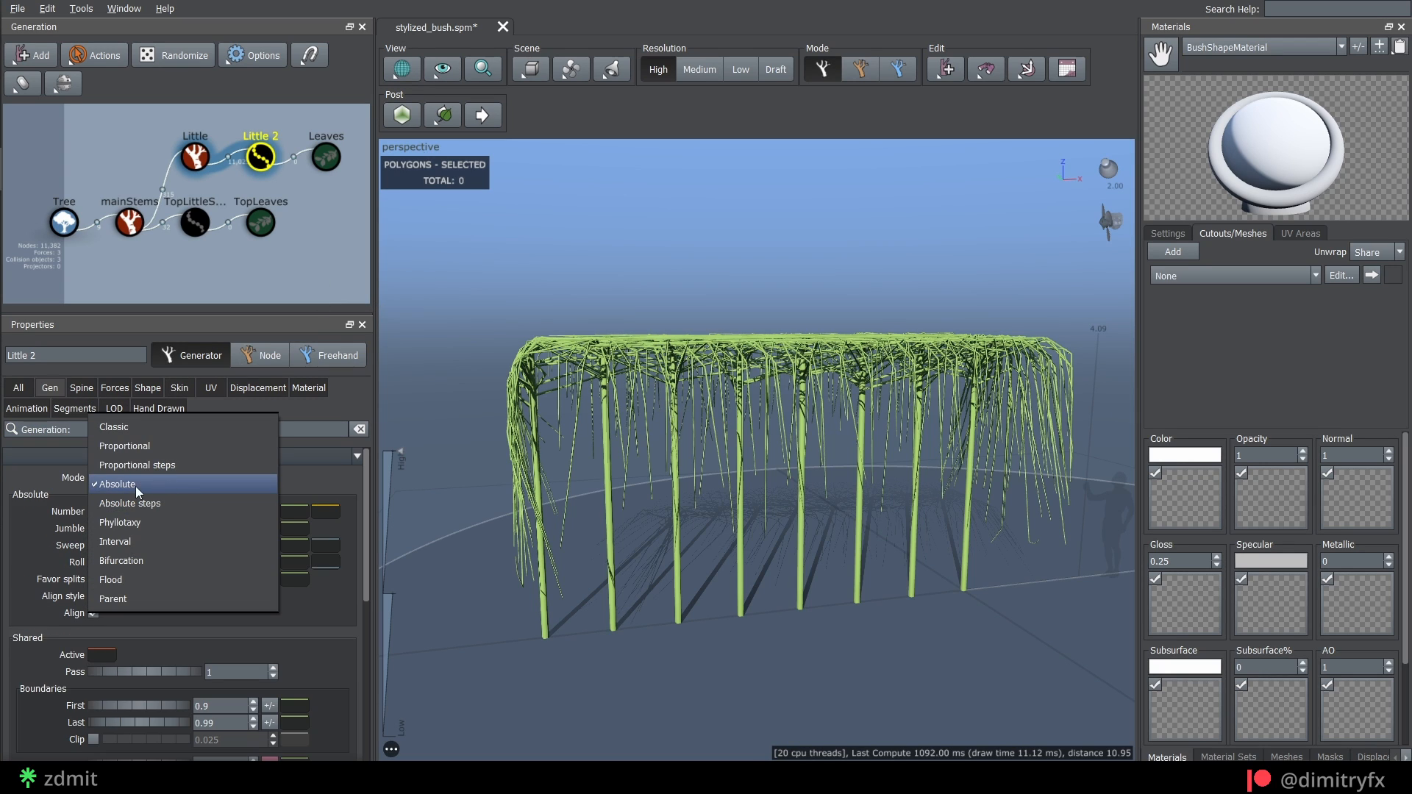
pyautogui.click(116, 484)
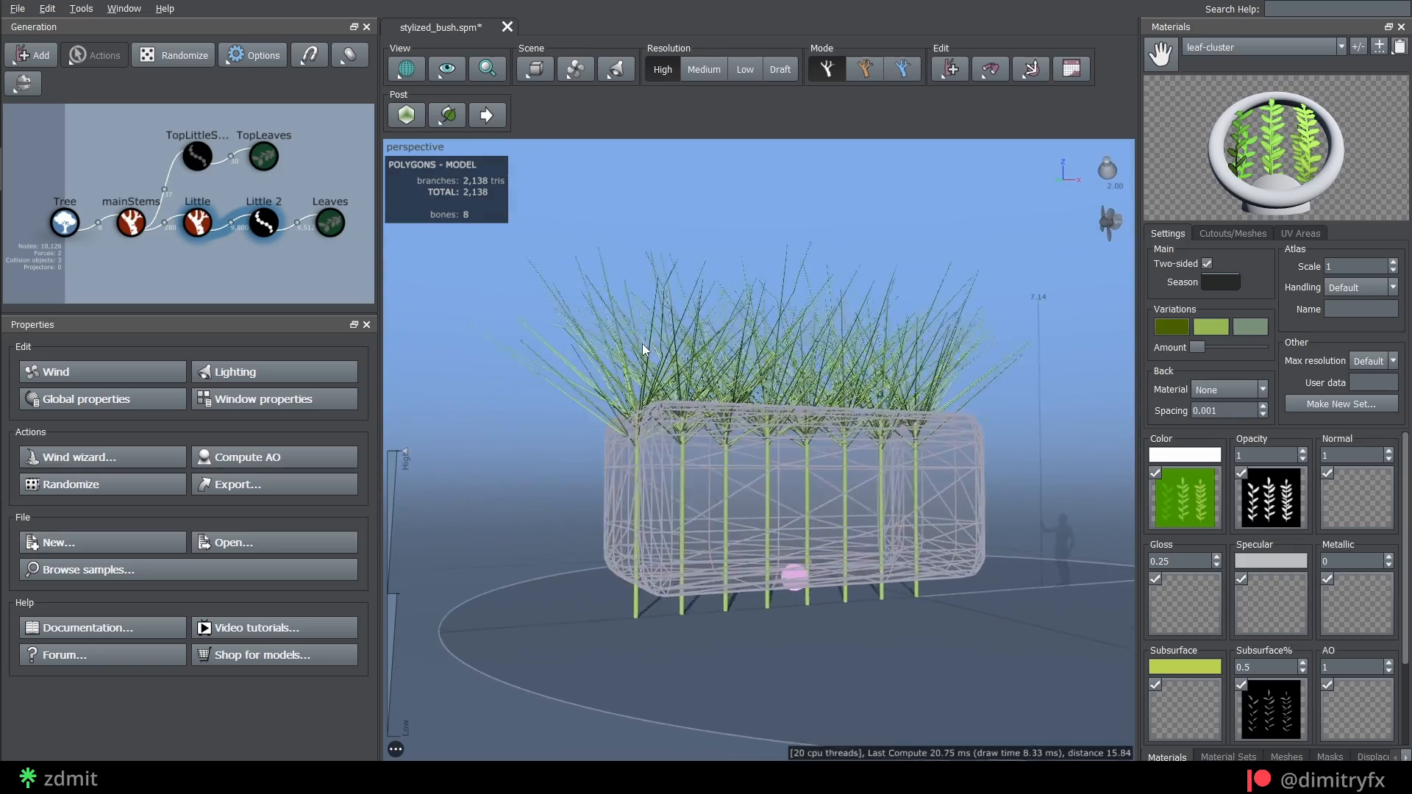
# - Enable the bush_shape force on Little and set crawl Follow Angle to 22
pyautogui.click(769, 468)
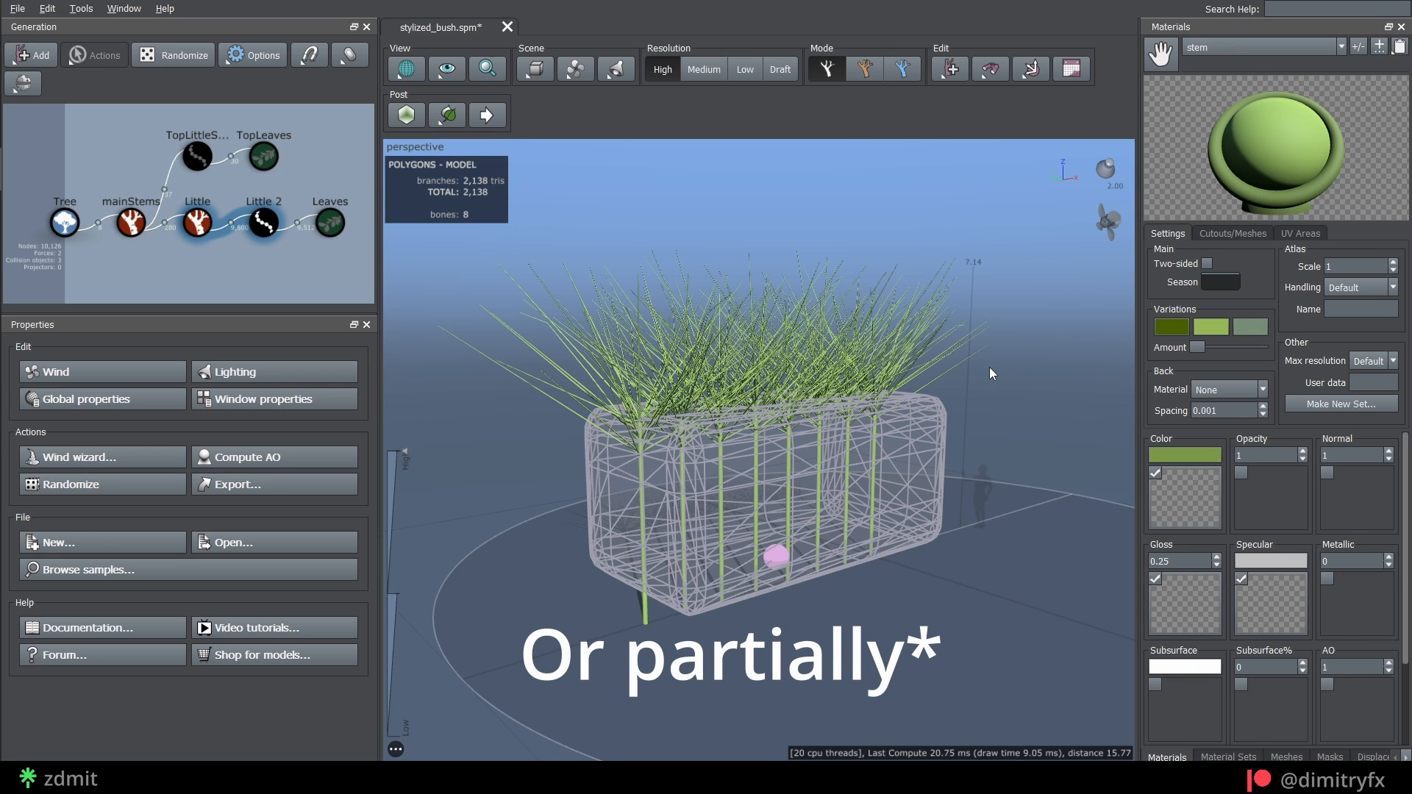
pyautogui.click(261, 155)
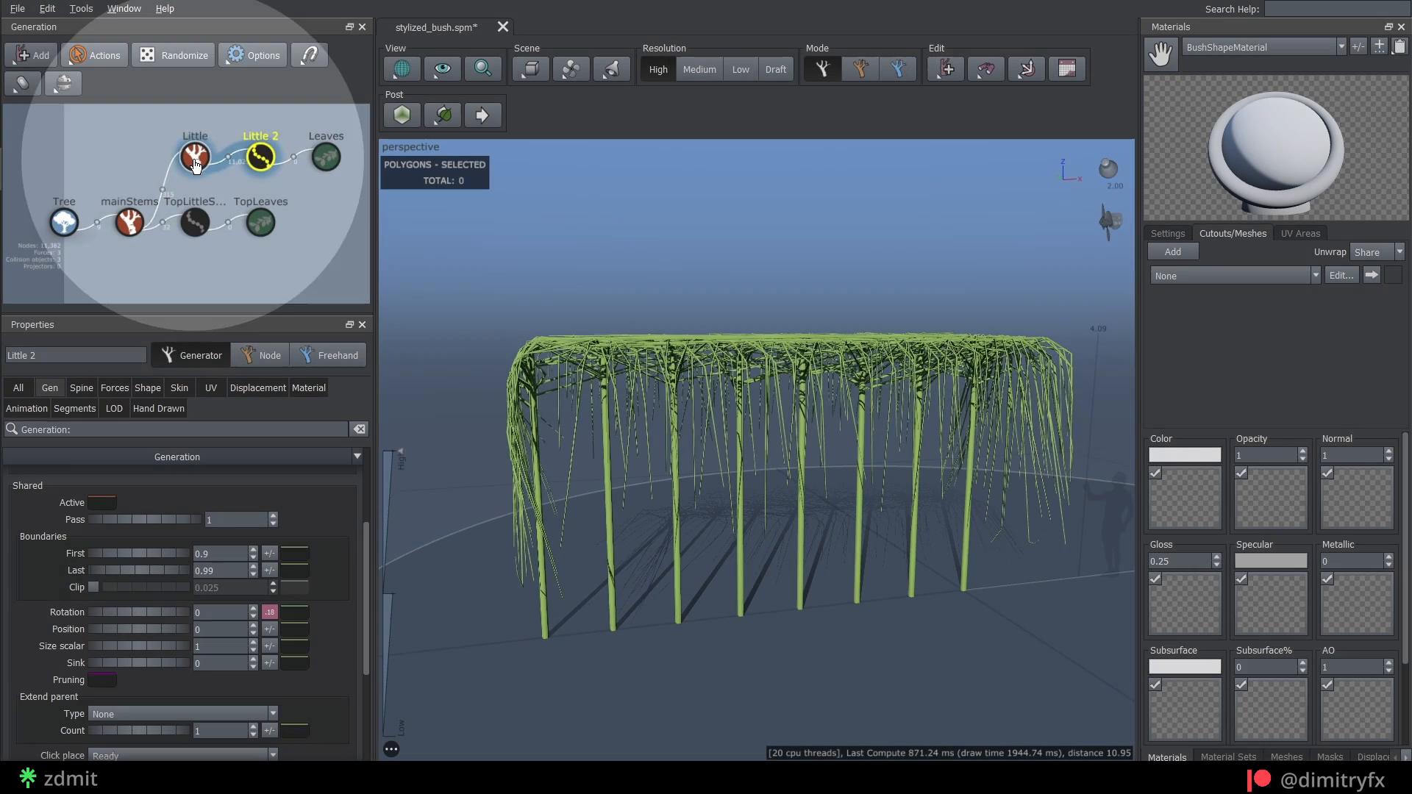
pyautogui.click(194, 155)
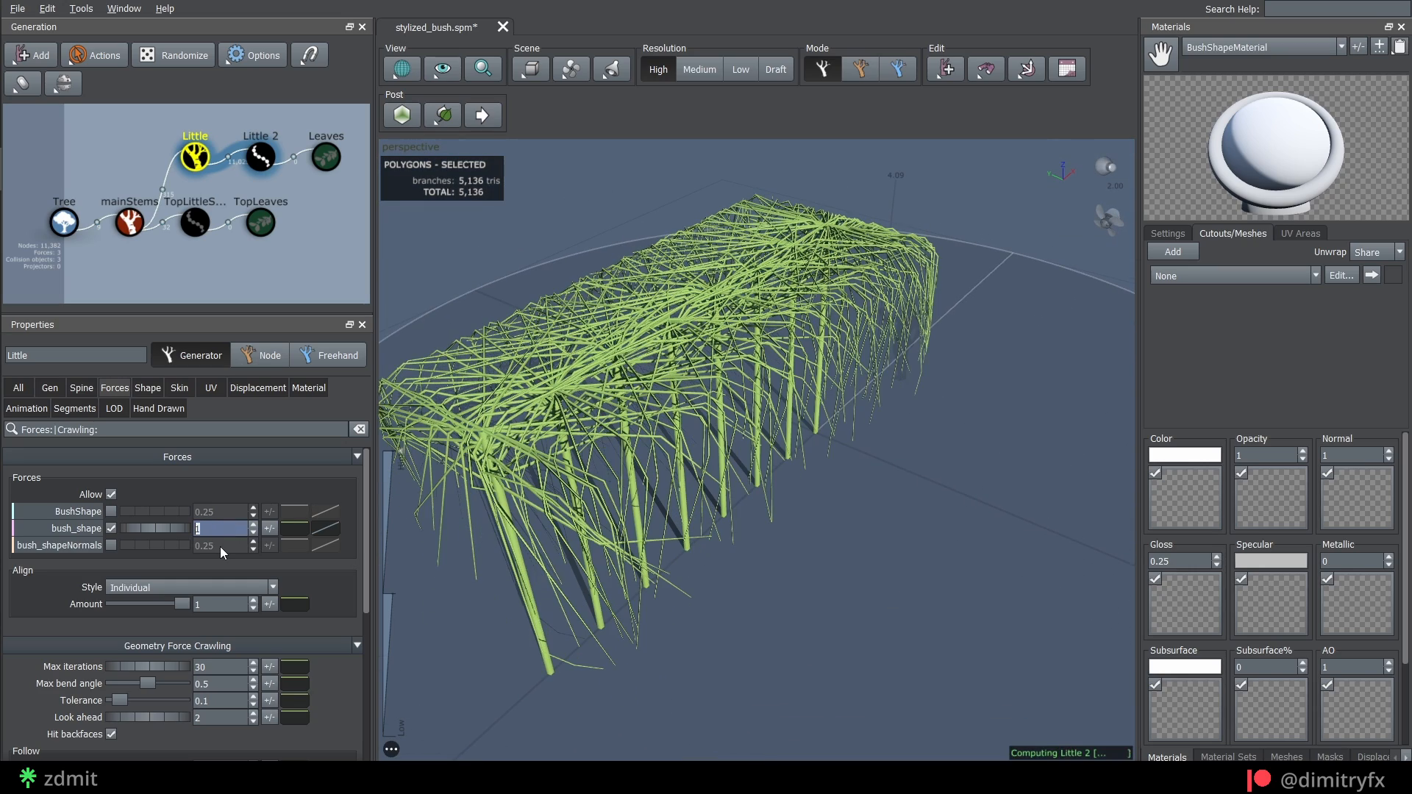
pyautogui.write('22')
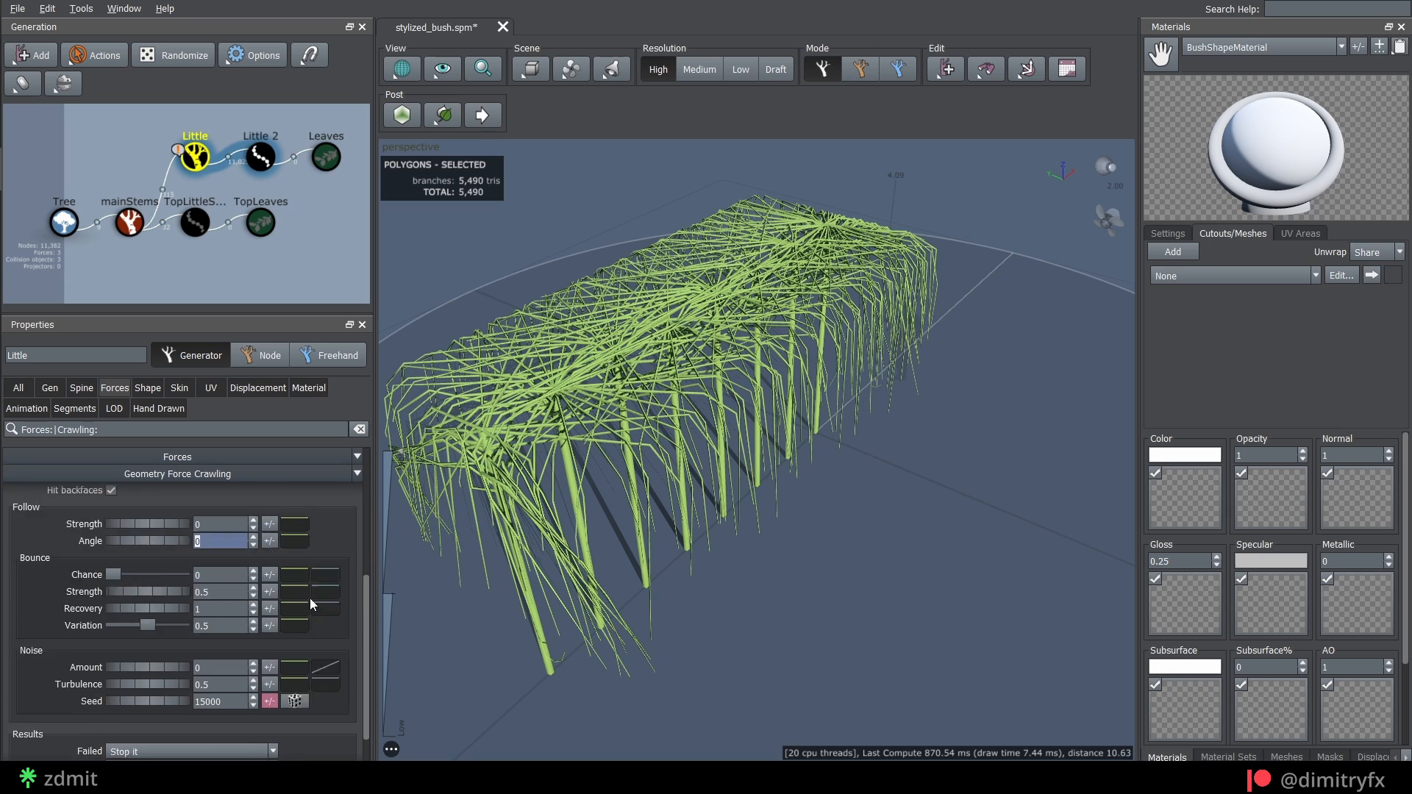
pyautogui.click(260, 156)
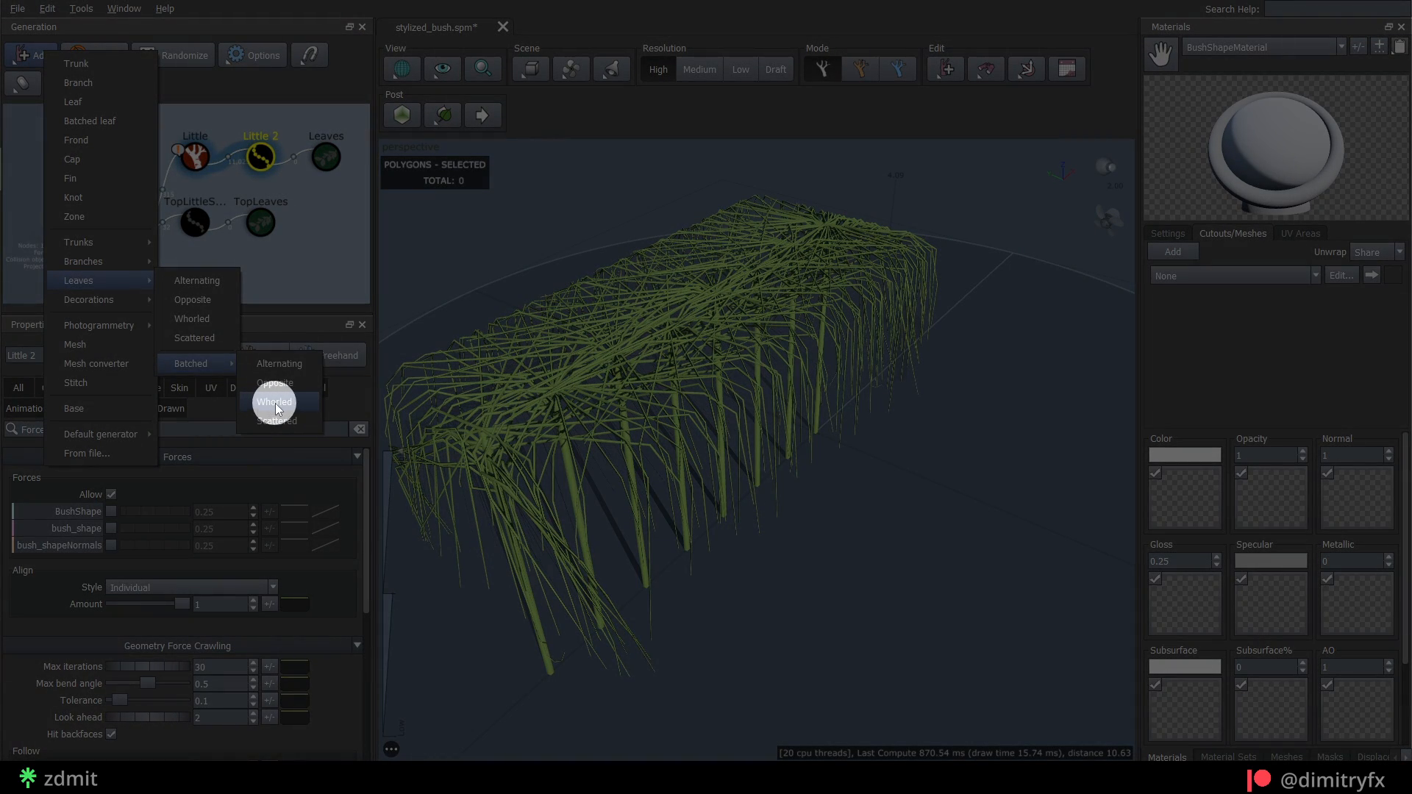
# - Add a whorled batched Leaves generator and tune its whorl node spacing
pyautogui.click(273, 400)
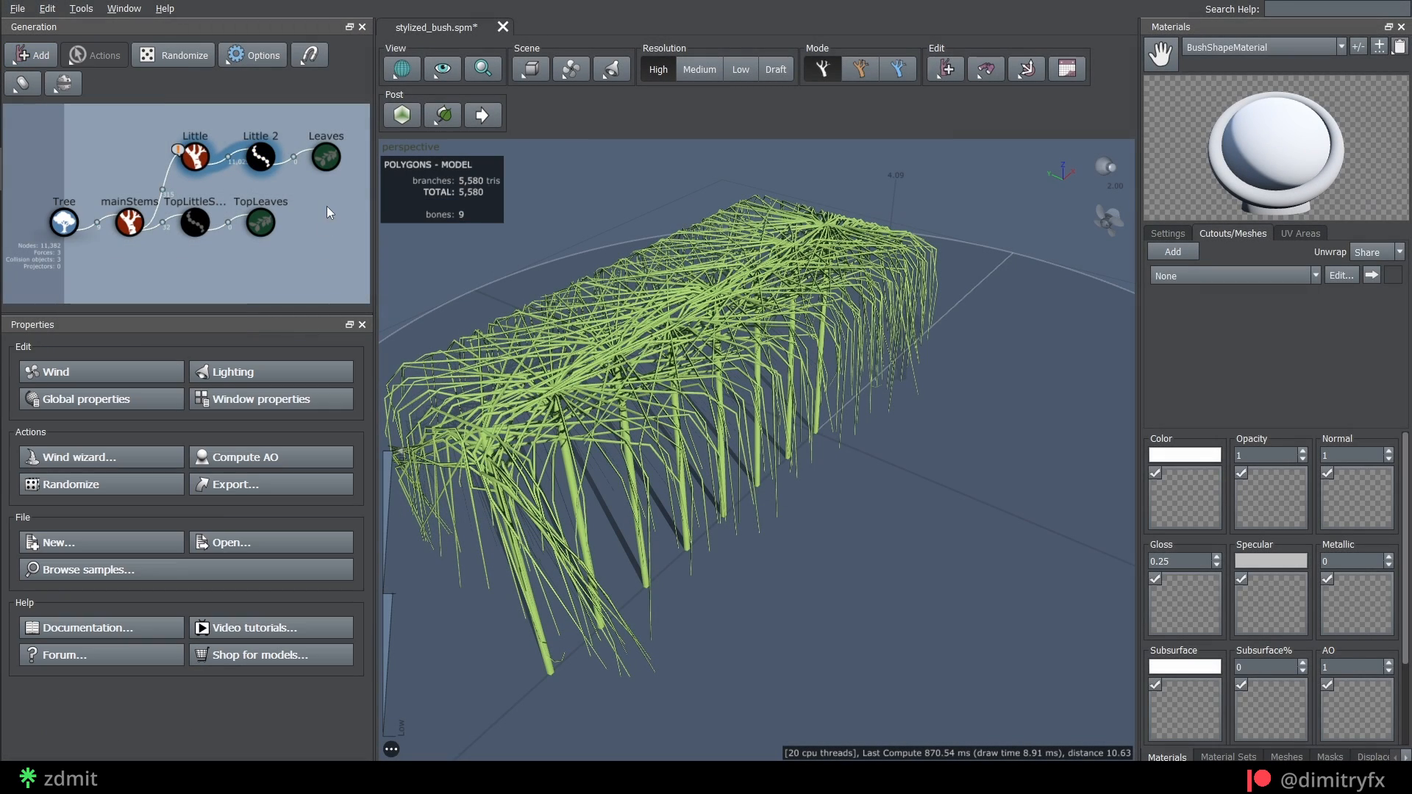
pyautogui.click(325, 156)
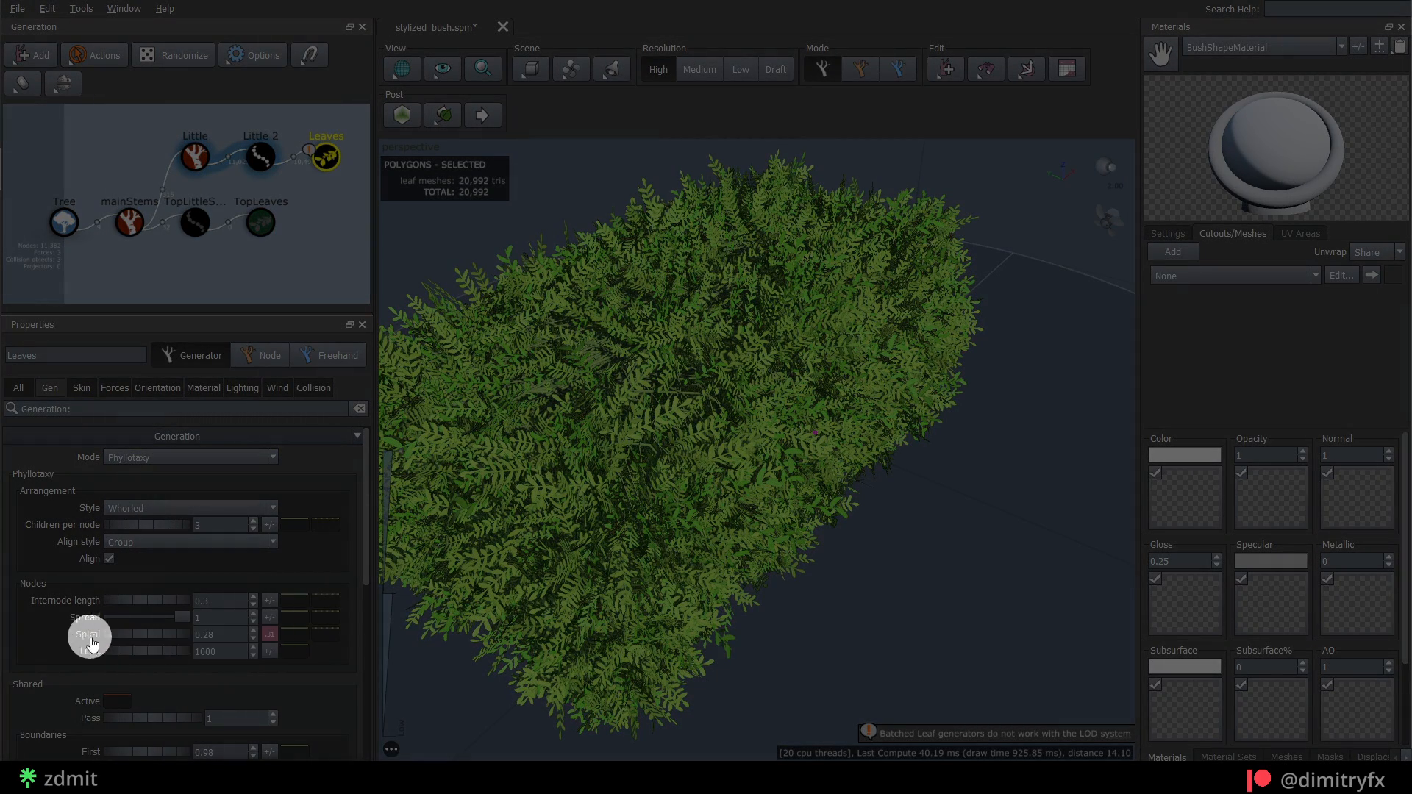
pyautogui.click(269, 504)
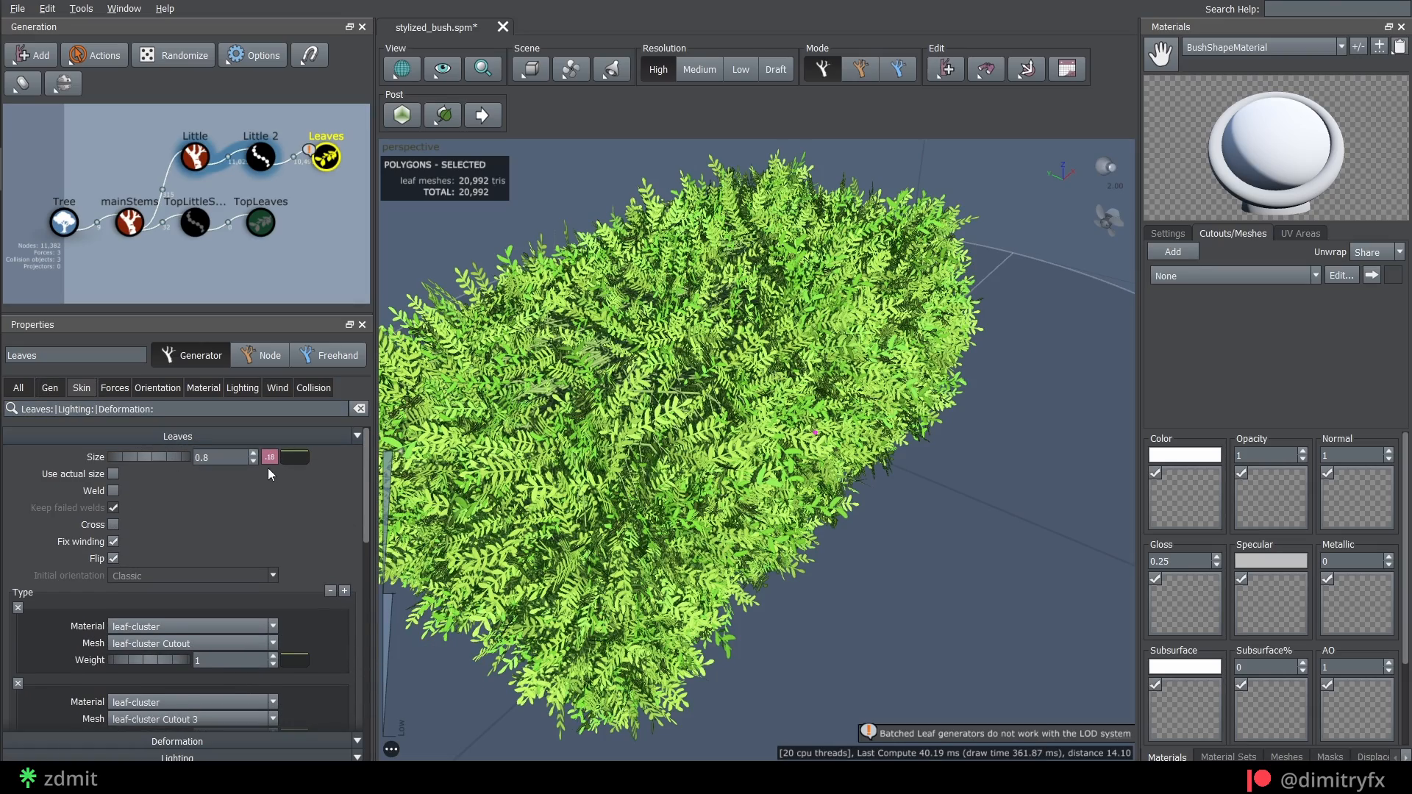
# - Resize leaf cards to 0.8, set the third leaf-cluster material, and set leaf start boundary
pyautogui.moveTo(221, 457); pyautogui.dragTo(149, 458)
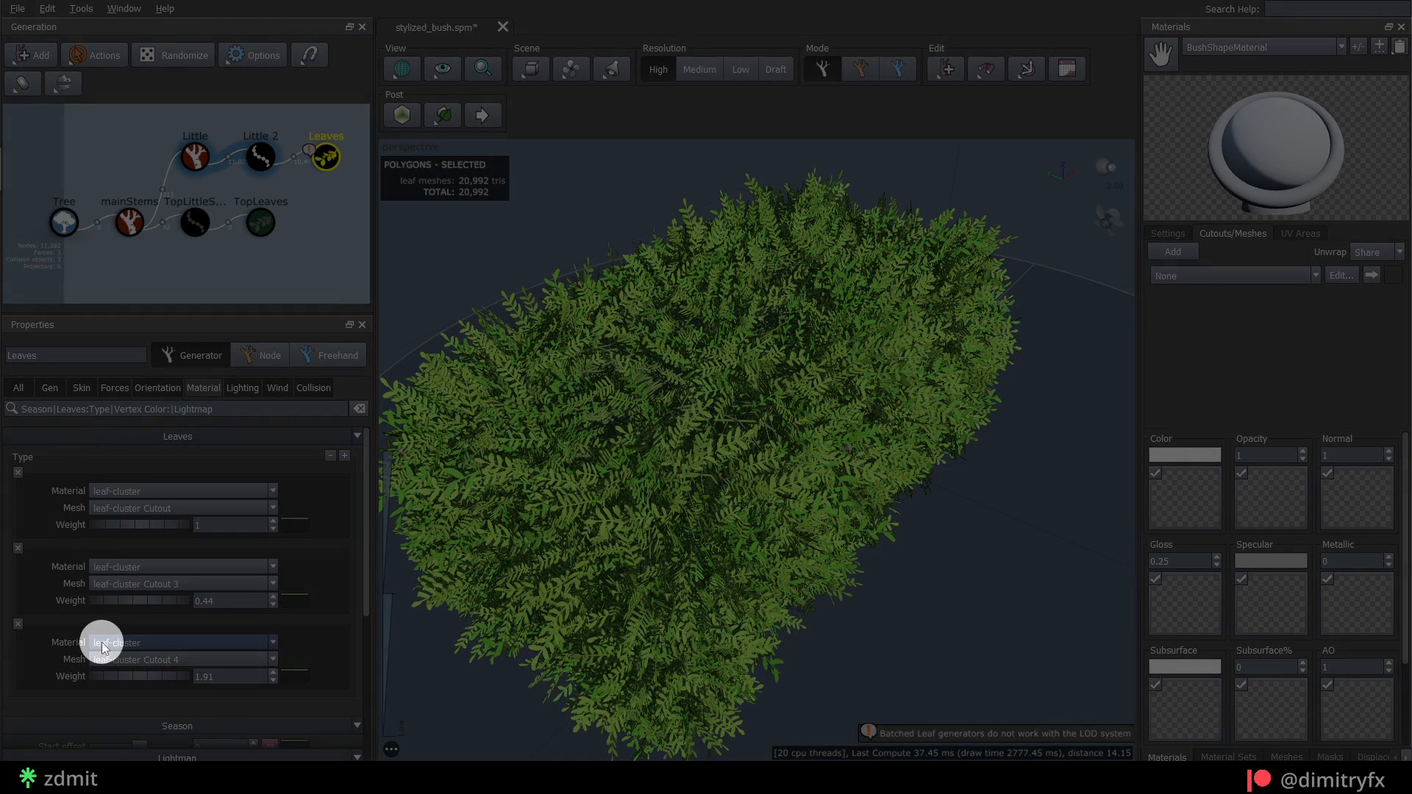
pyautogui.click(273, 507)
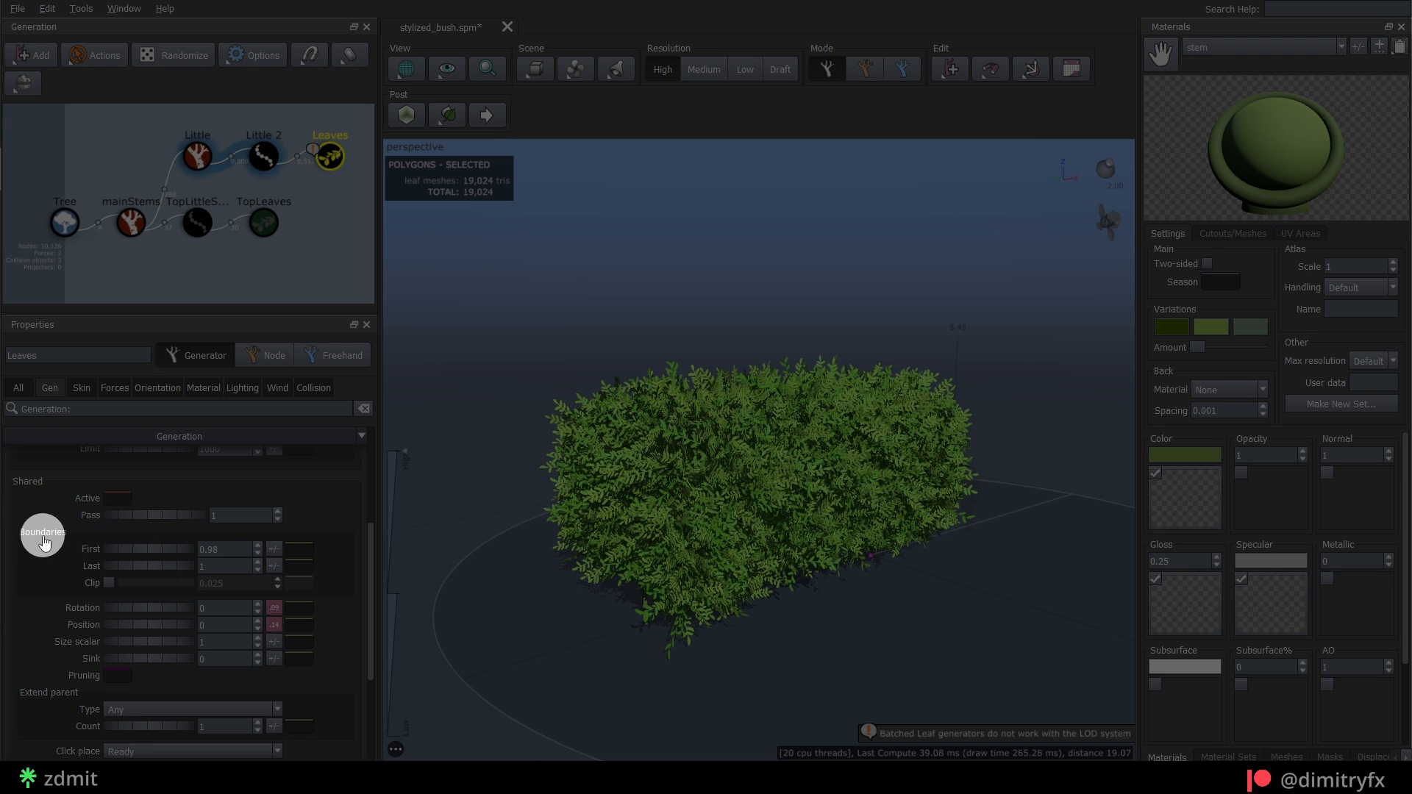
pyautogui.click(225, 549)
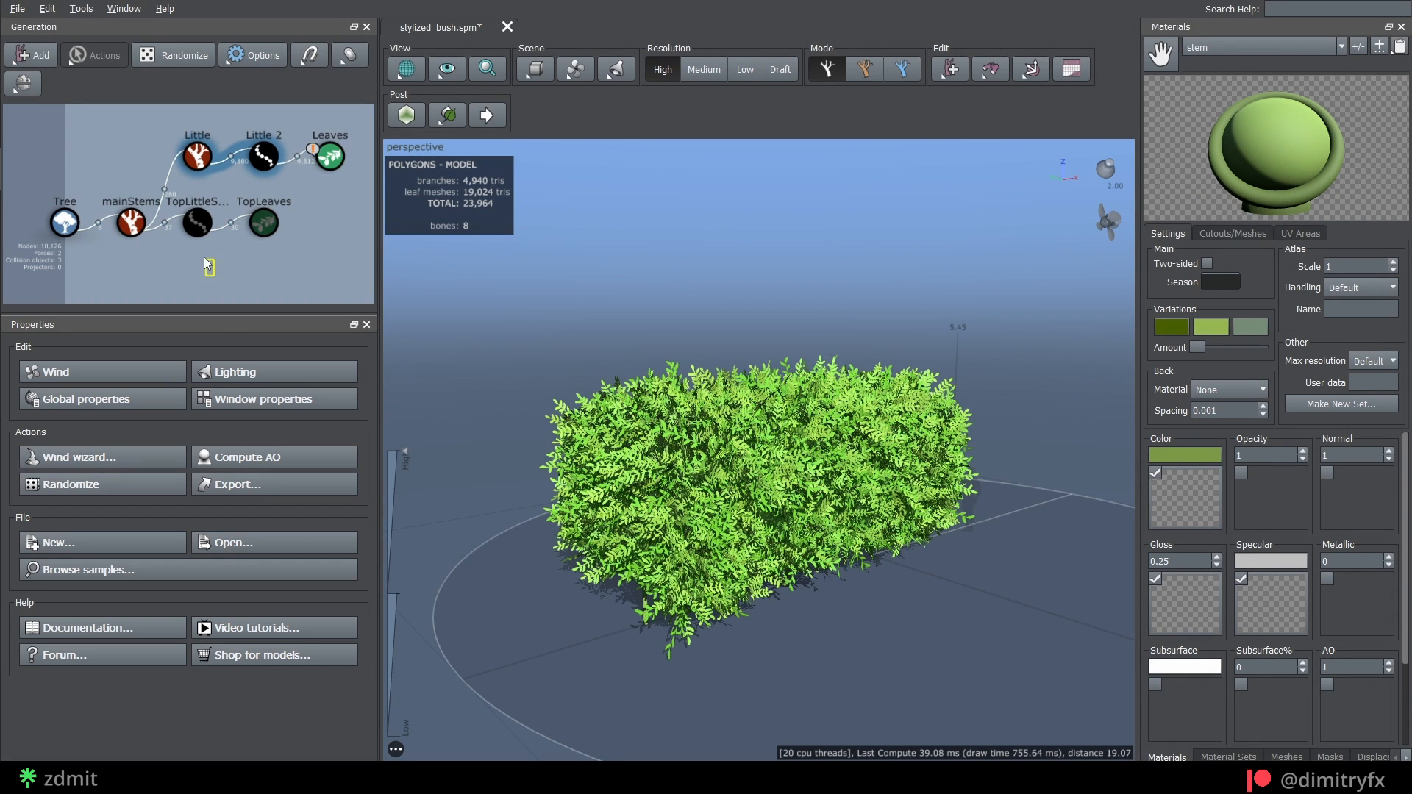
# - Give TopLittleSpines' '% of parent' spine length a random variance of 0.139
pyautogui.click(196, 222)
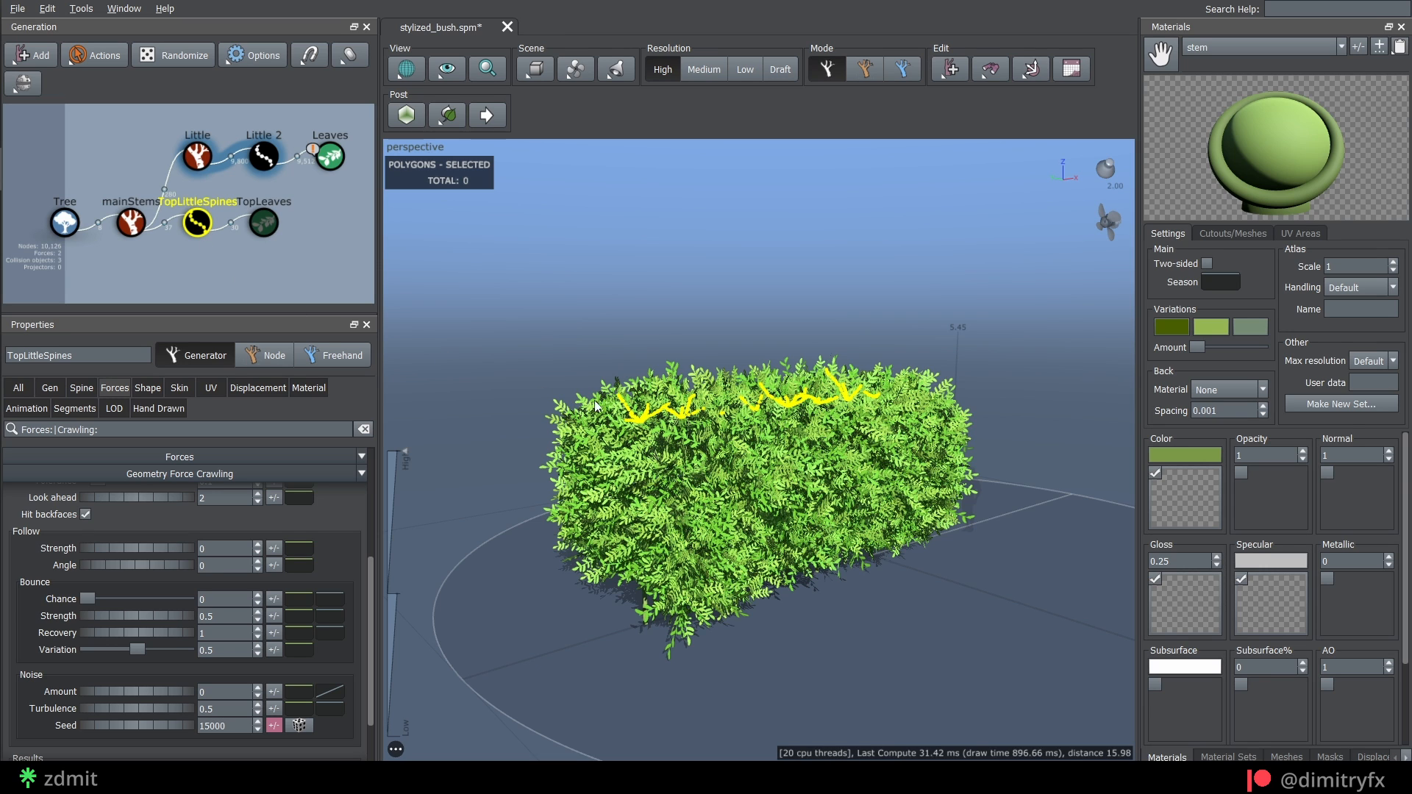
pyautogui.click(178, 387)
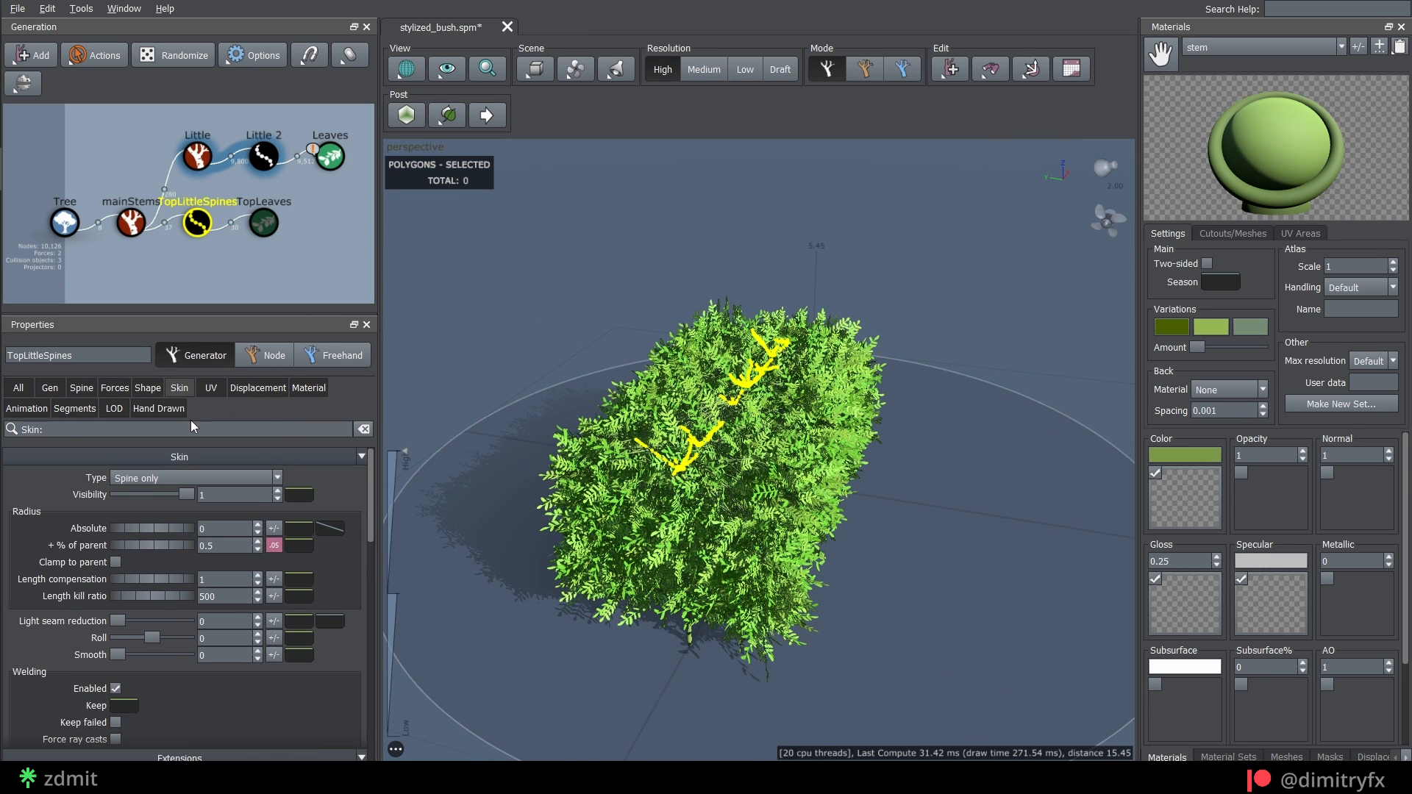
pyautogui.moveTo(106, 398)
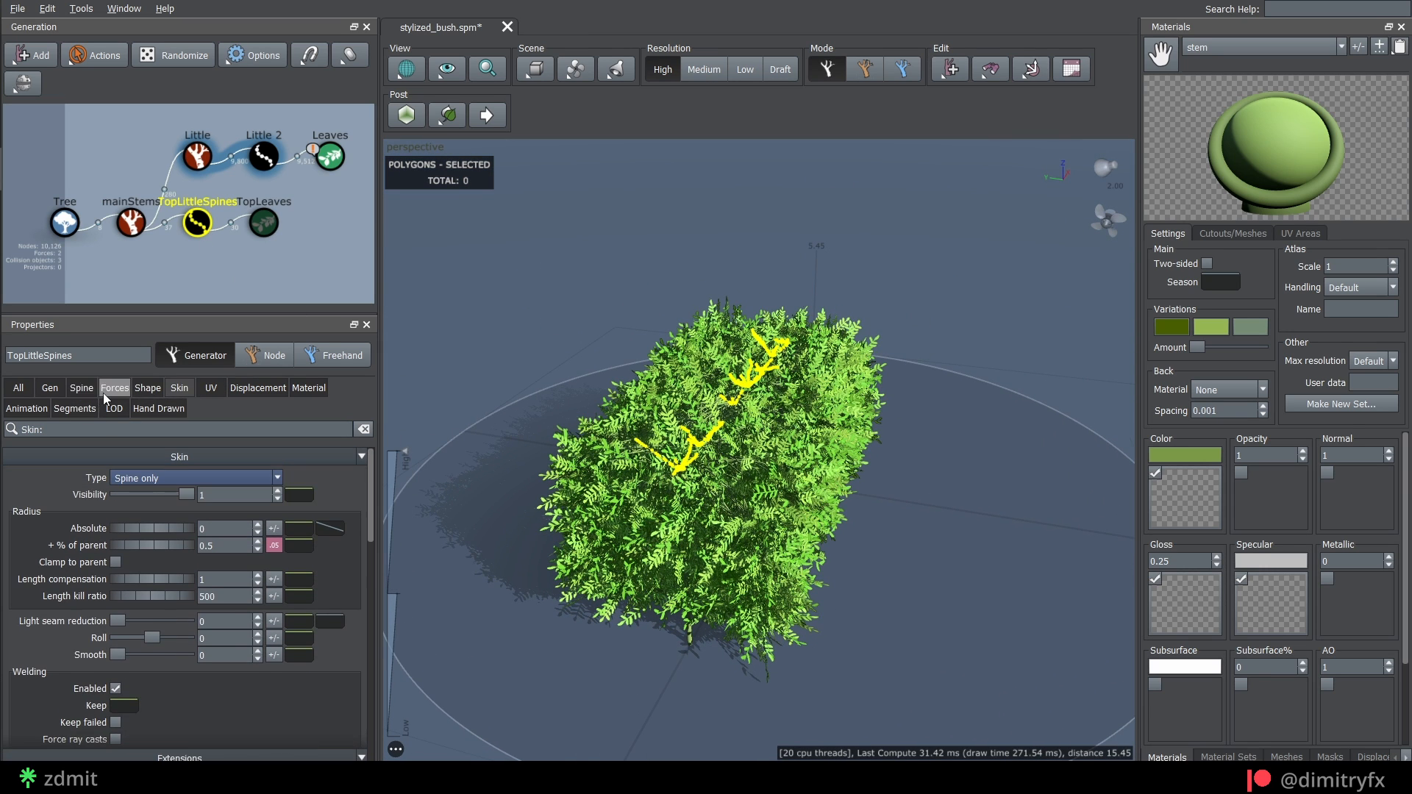
pyautogui.click(81, 387)
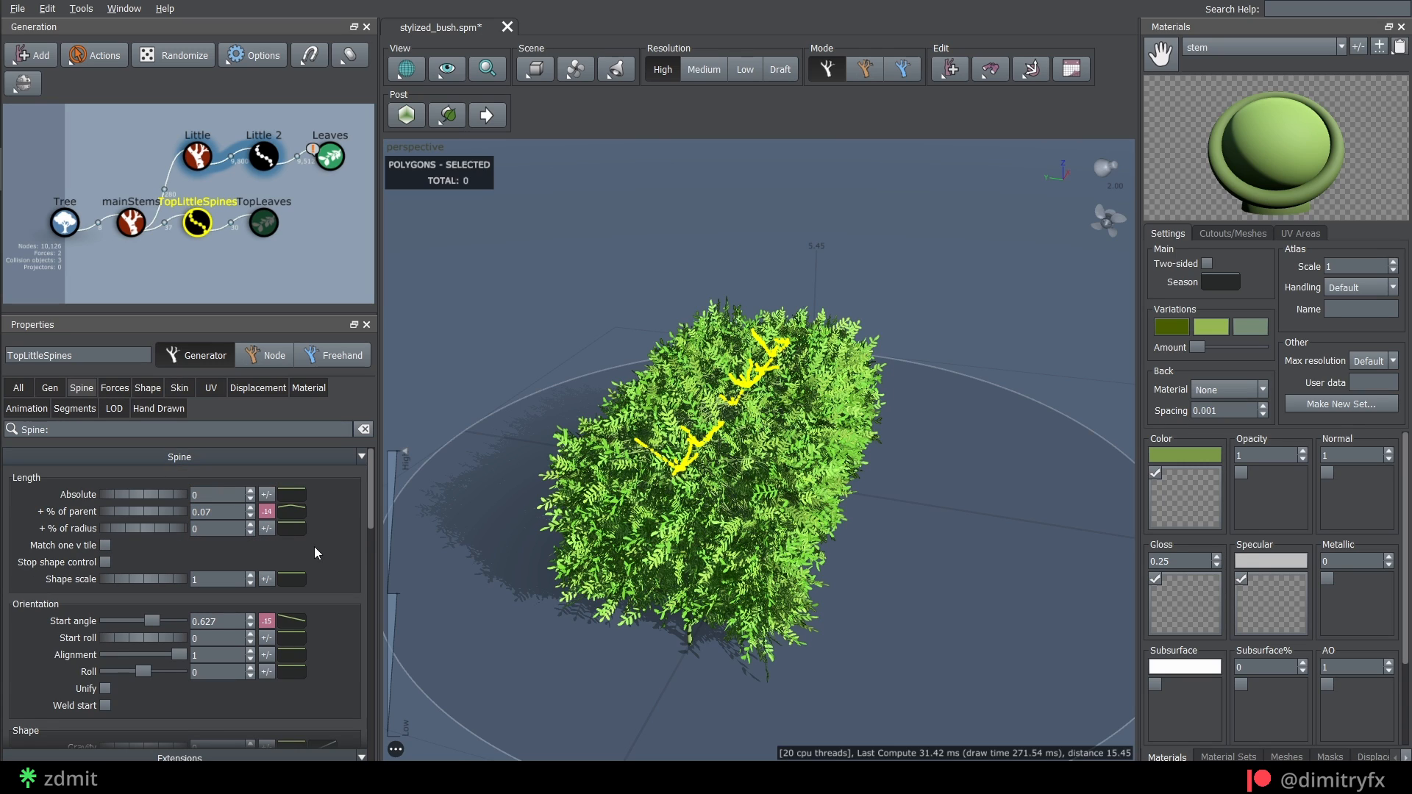
pyautogui.click(219, 528)
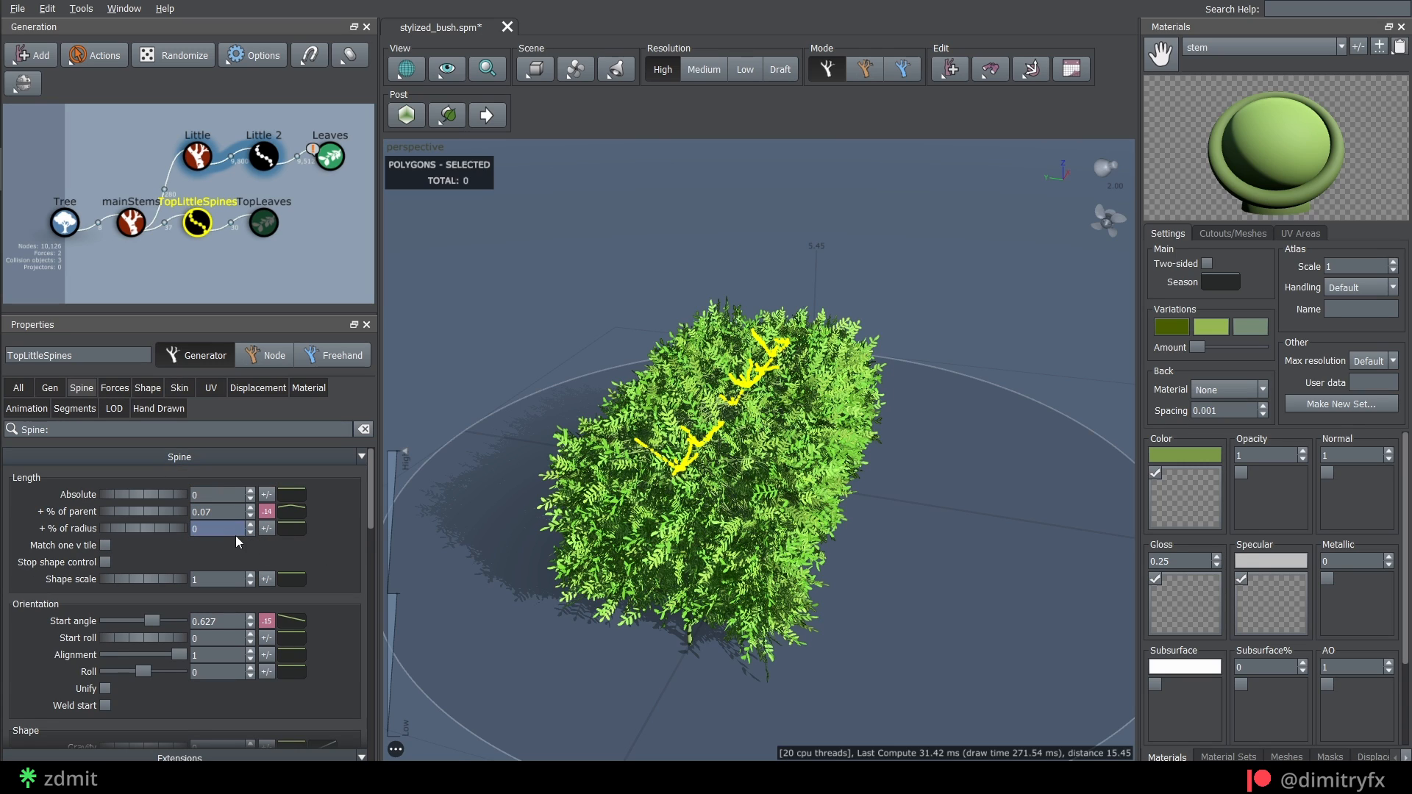
pyautogui.click(265, 510)
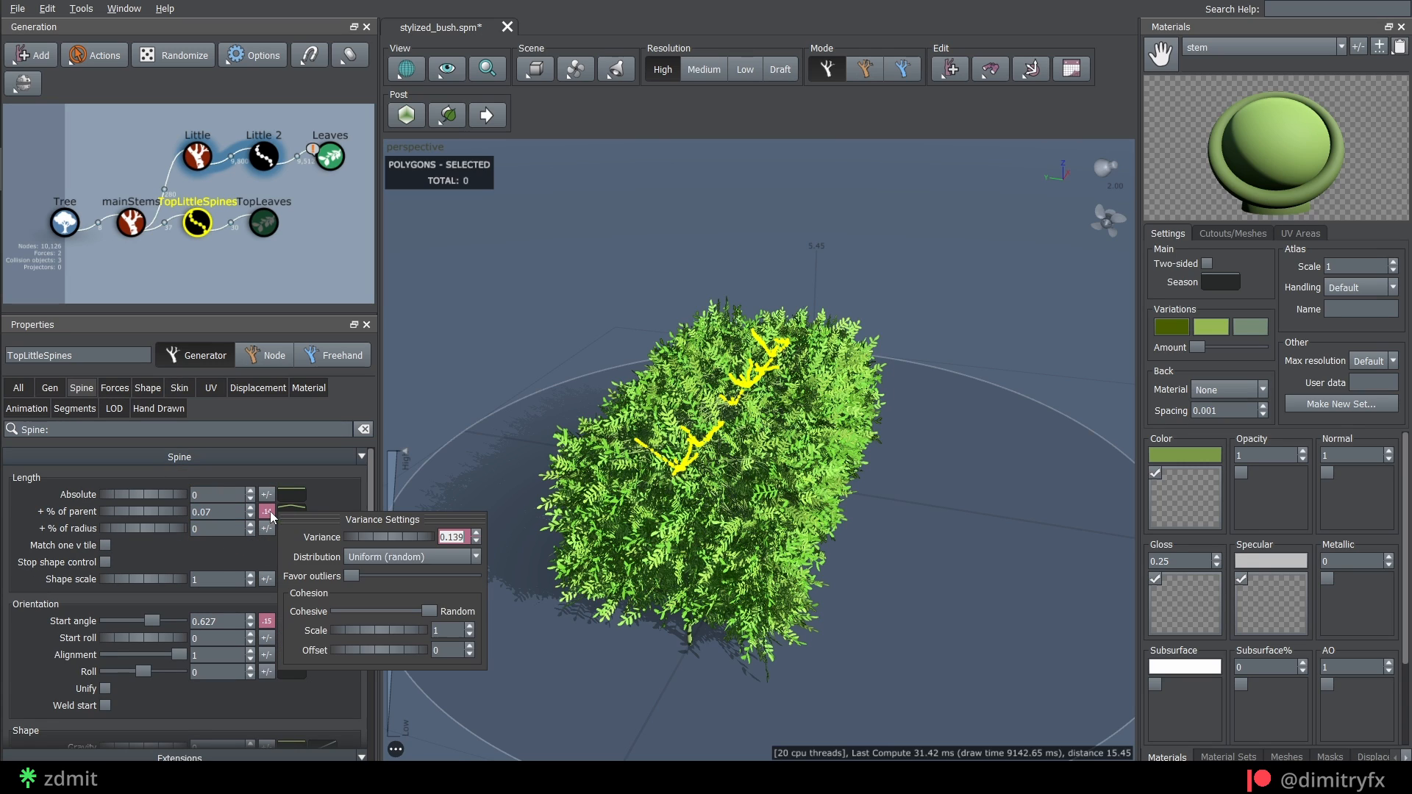
pyautogui.click(49, 387)
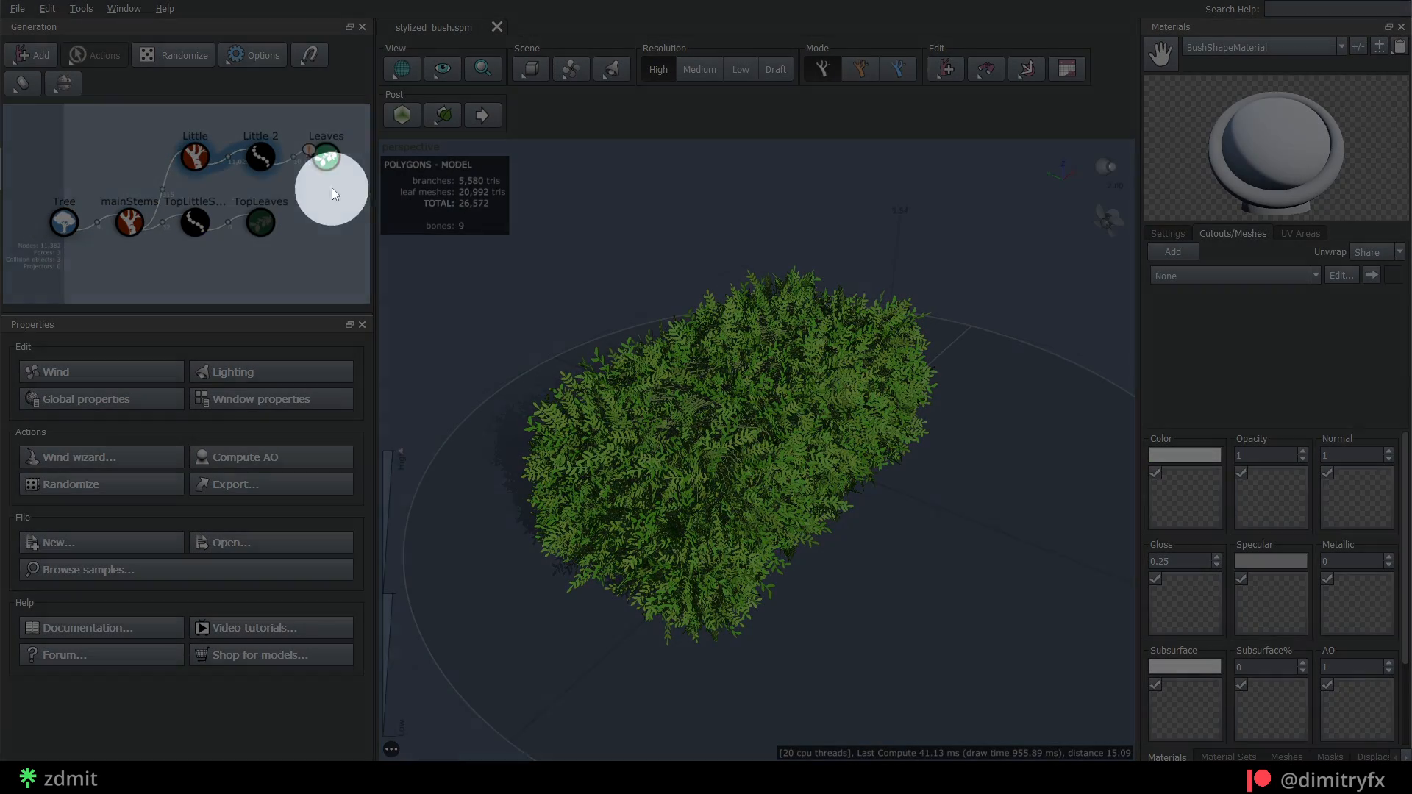
# - On TopLeaves, weight the three leaf-cluster card entries 0.55, 1.4 and 1
pyautogui.click(260, 222)
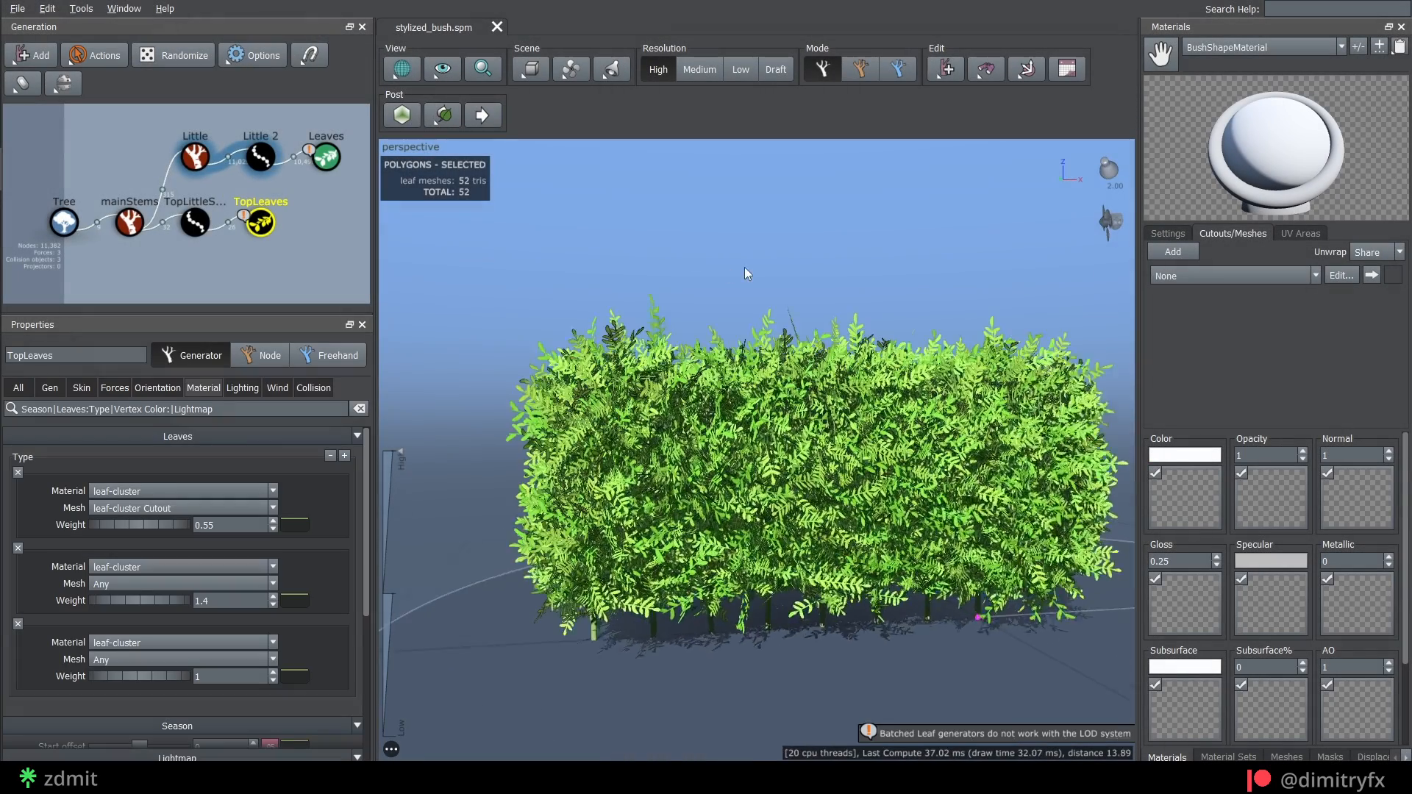
pyautogui.click(49, 388)
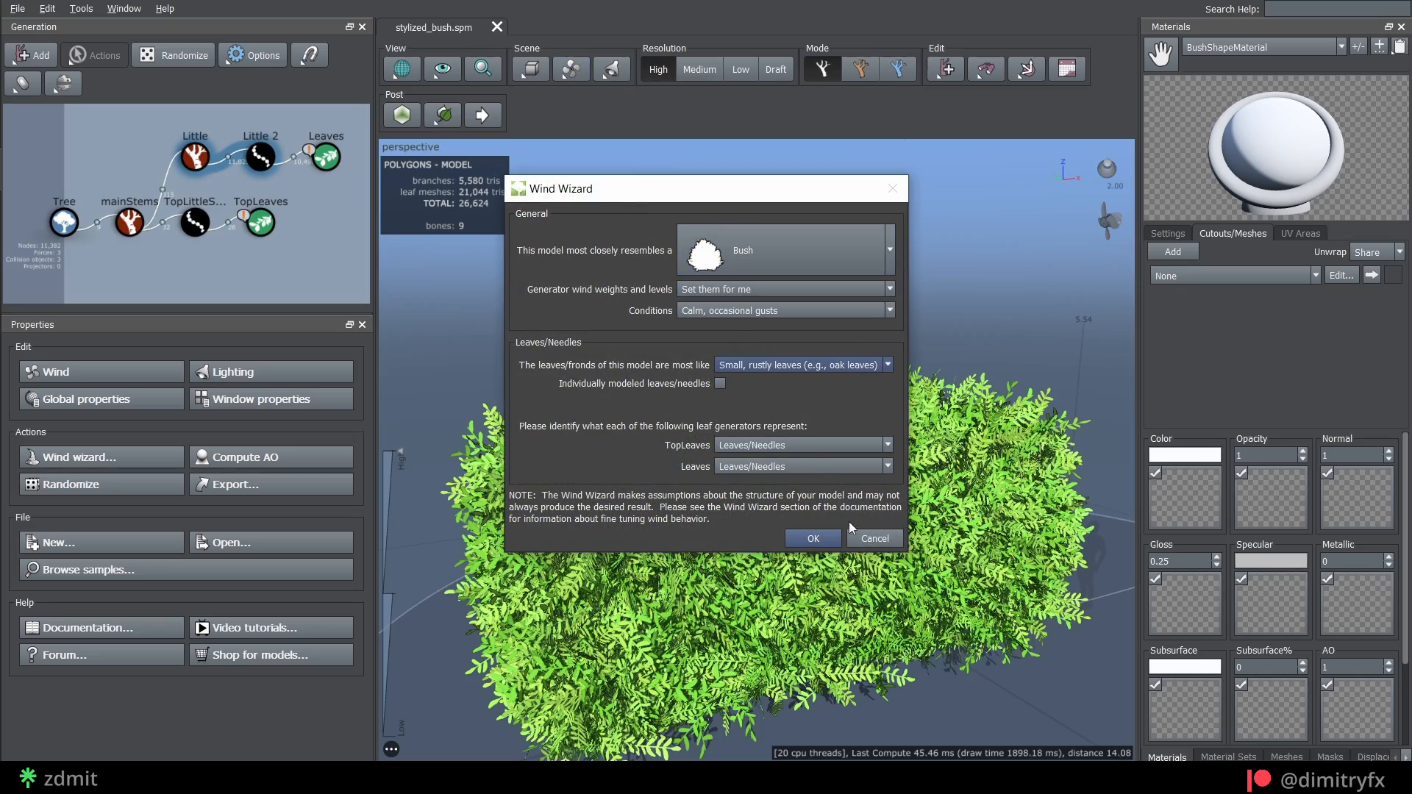
# - Apply Bush wind with calm occasional gusts and small rustly leaves, then select Little 2
pyautogui.click(811, 537)
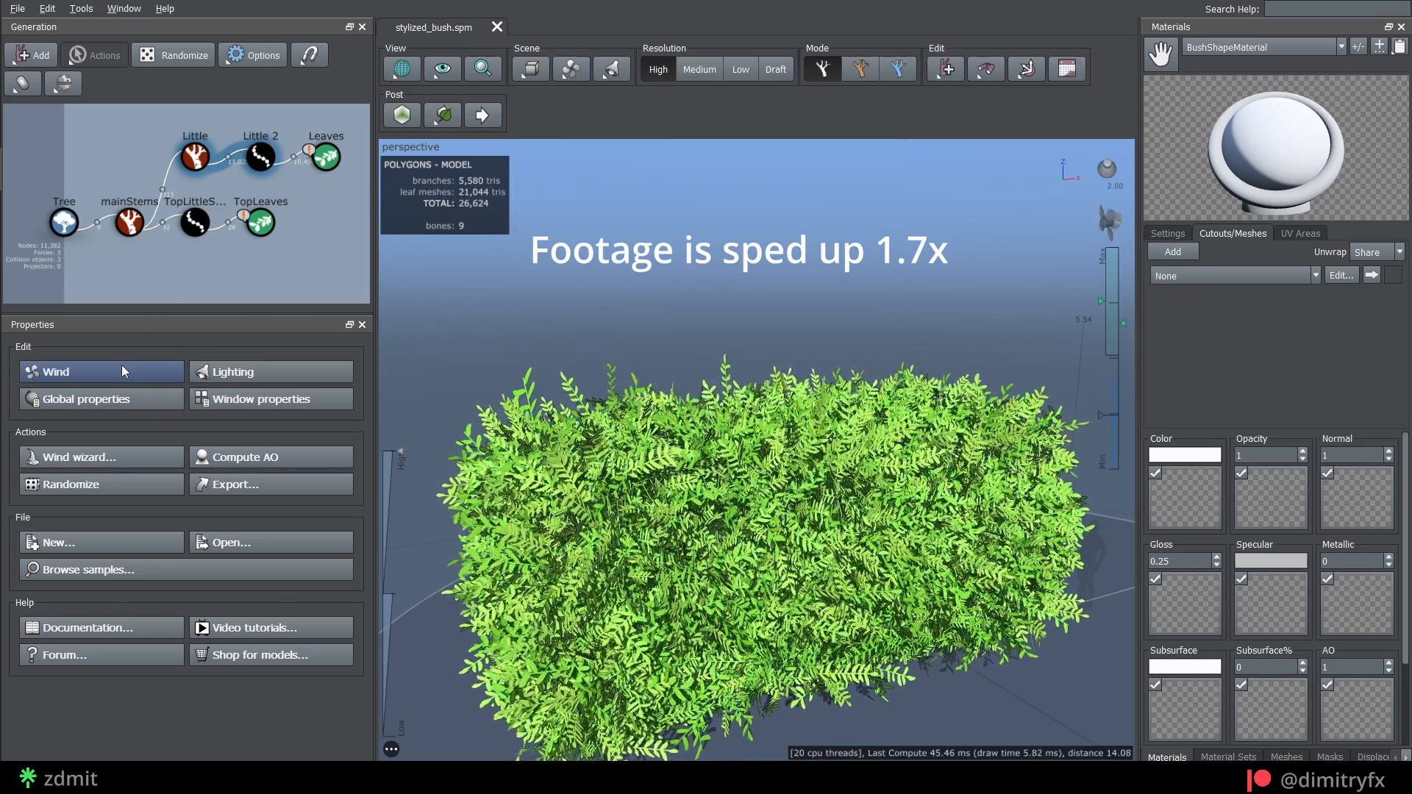
pyautogui.click(260, 156)
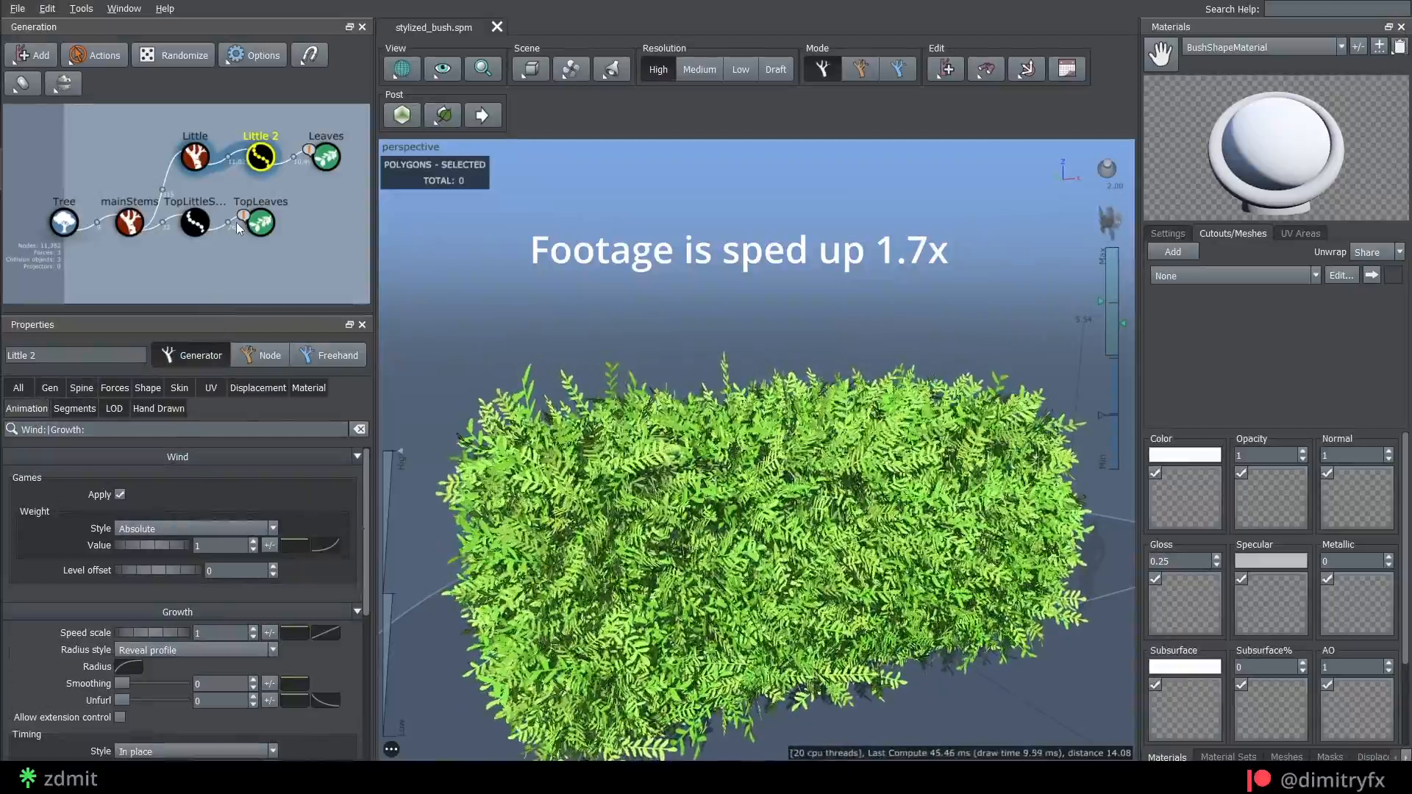